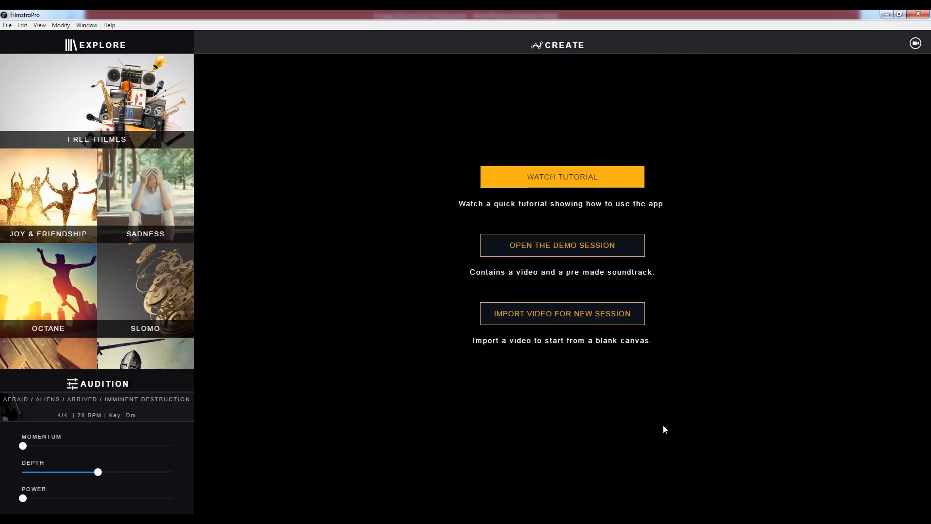
mouse_move(706, 261)
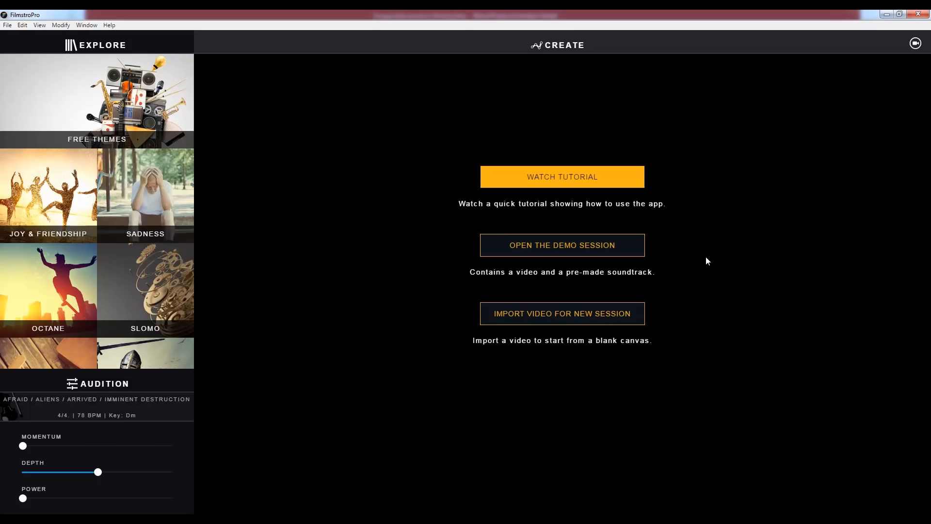
mouse_move(392, 188)
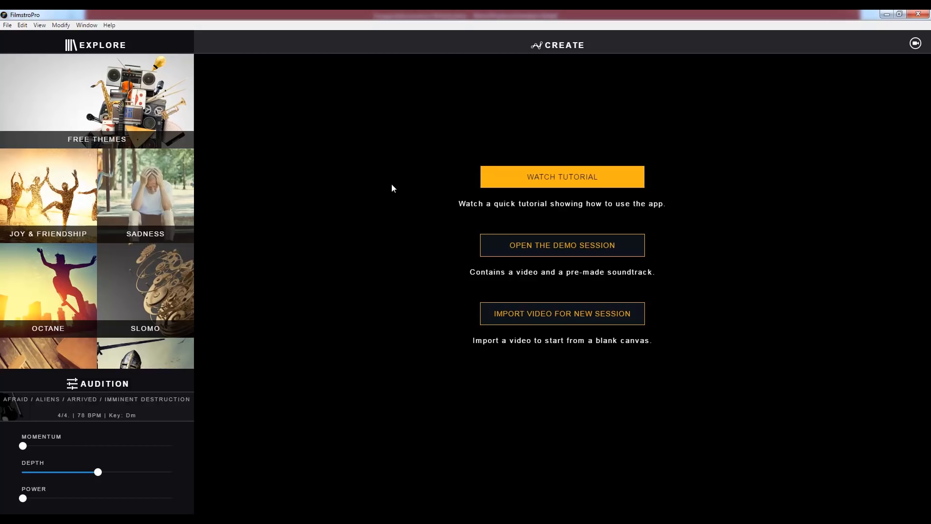
mouse_move(508, 180)
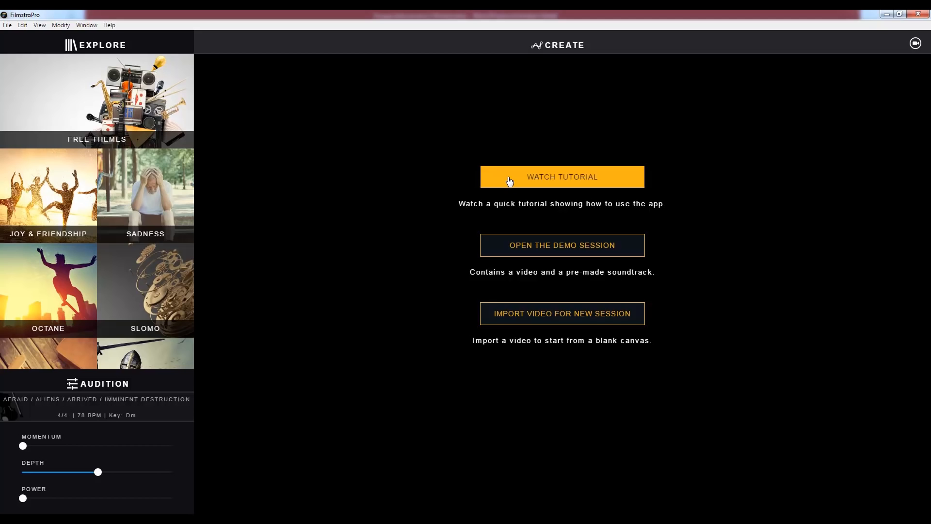
mouse_move(507, 187)
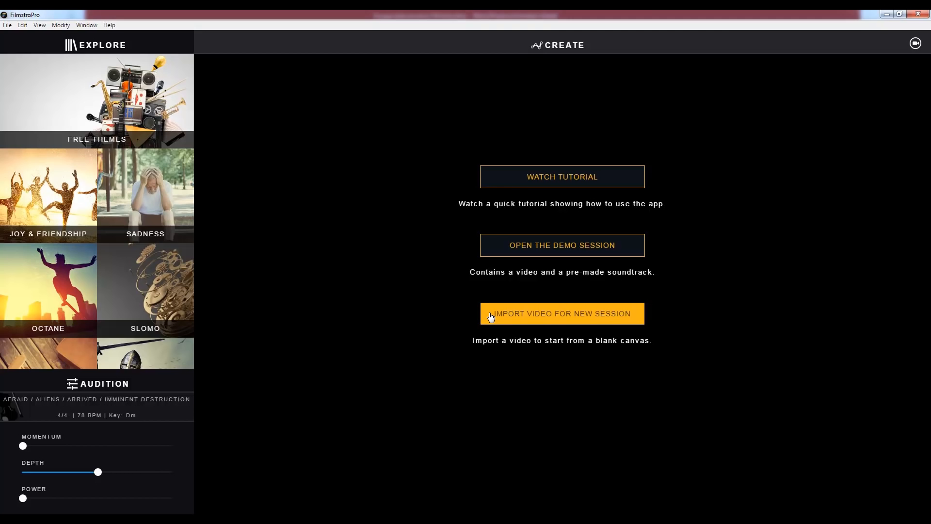
mouse_move(66, 67)
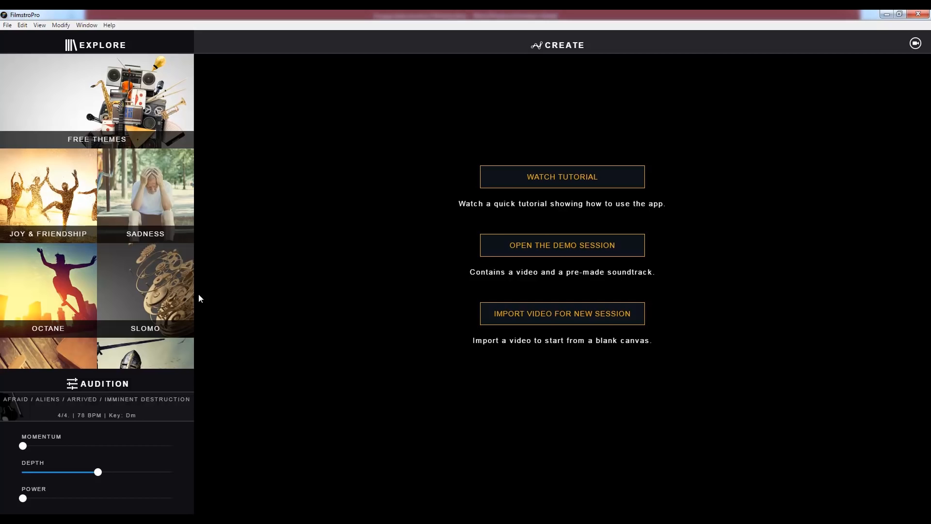
mouse_move(238, 296)
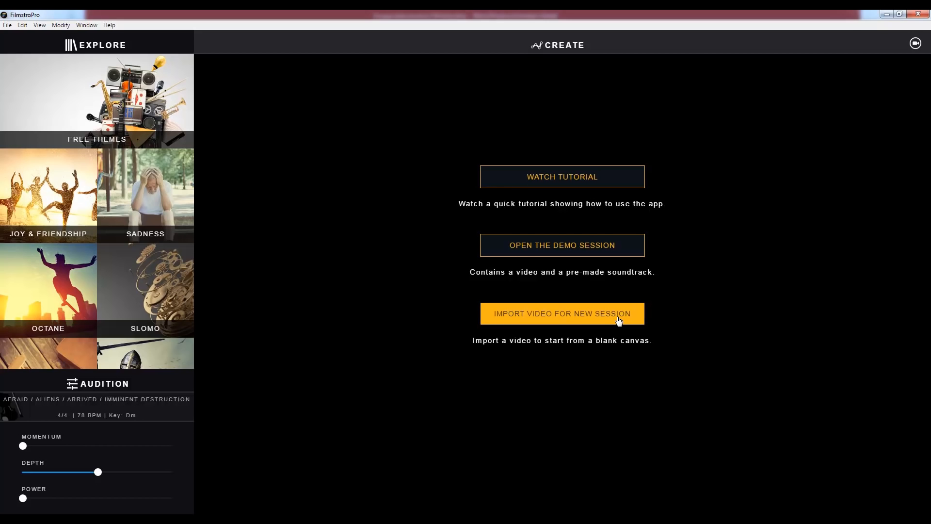
mouse_move(598, 328)
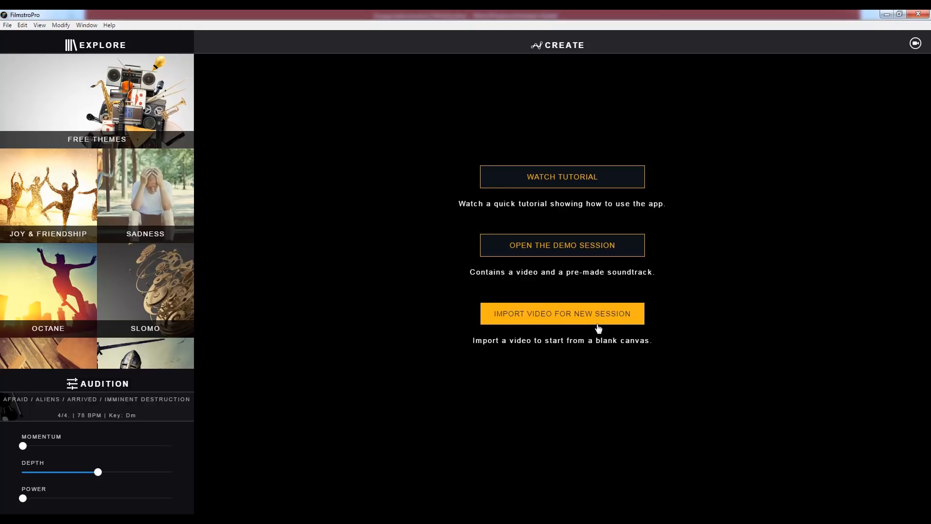
mouse_move(636, 325)
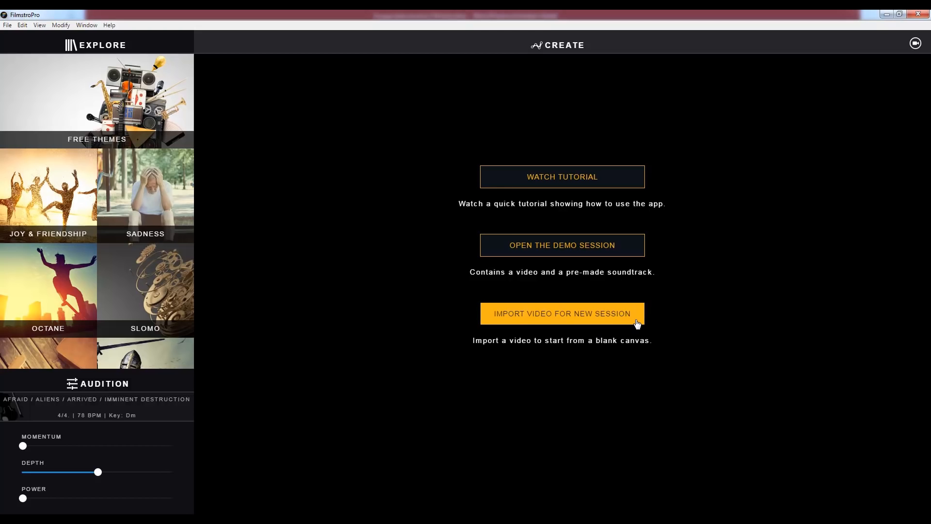
Import FART.mp4 as the video for a new session.
left_click(561, 314)
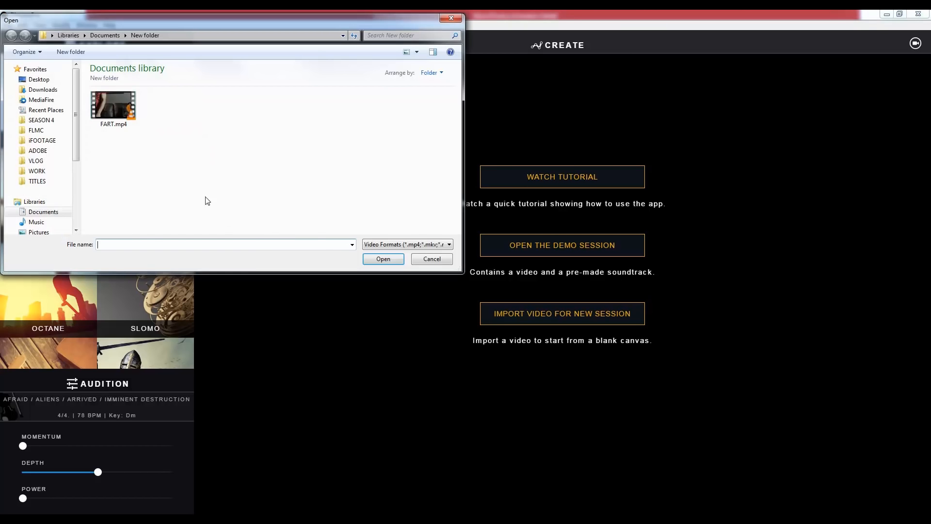
left_click(113, 106)
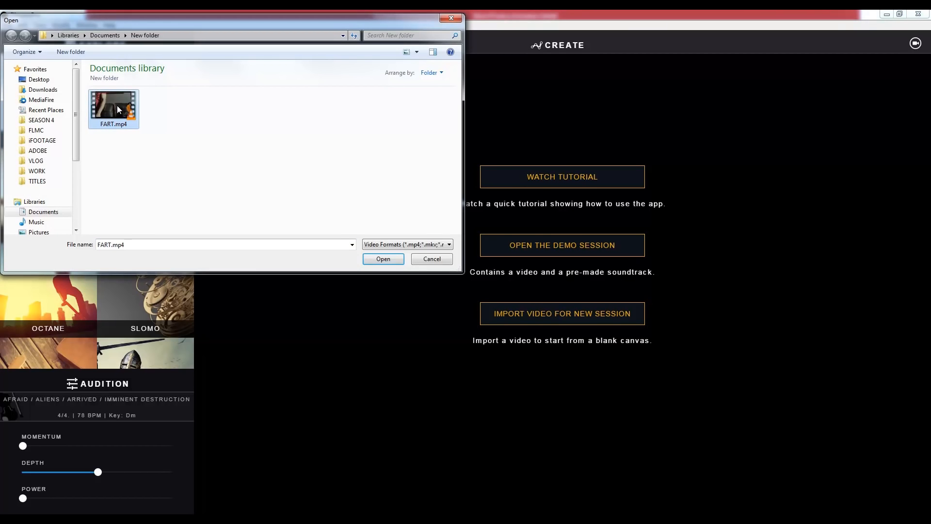
left_click(382, 259)
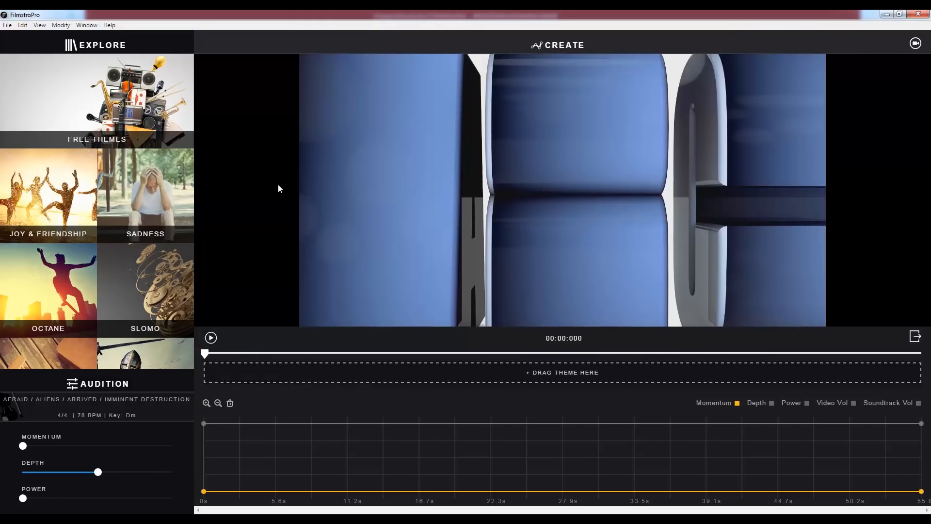
mouse_move(186, 151)
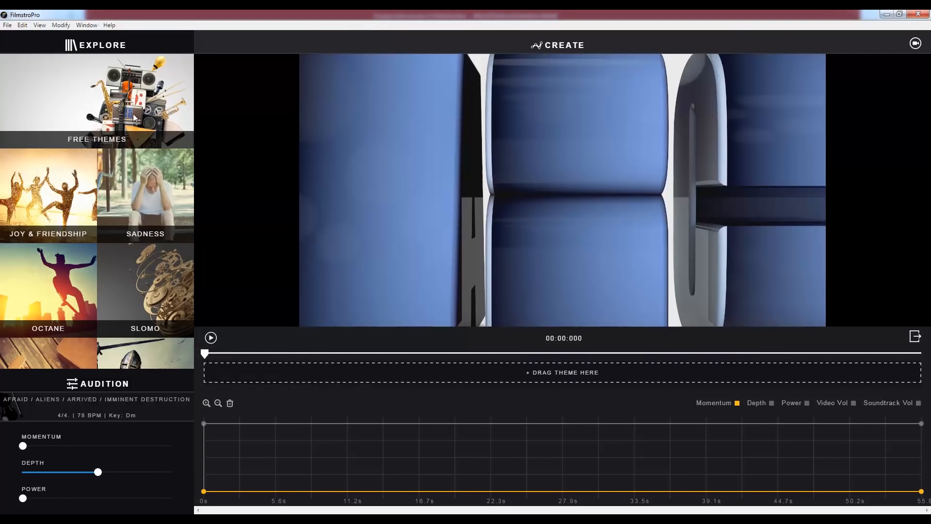
mouse_move(153, 98)
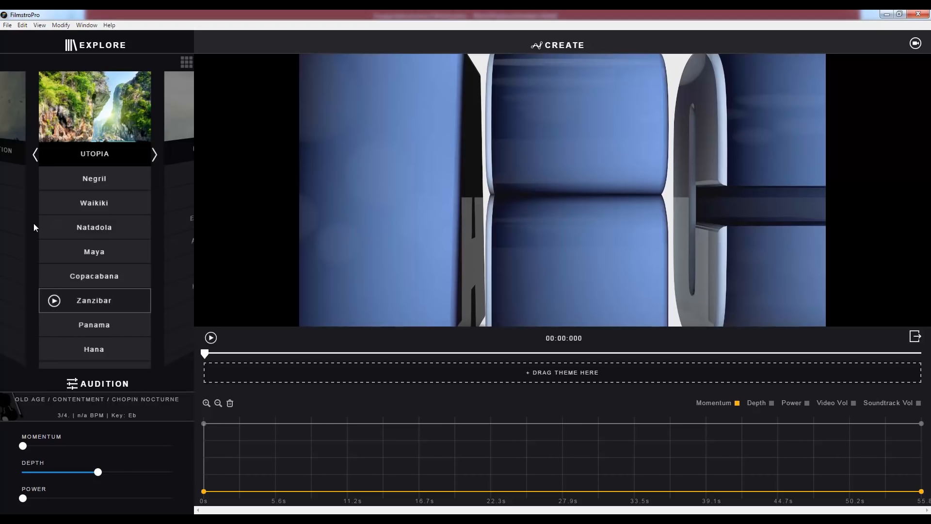
mouse_move(18, 413)
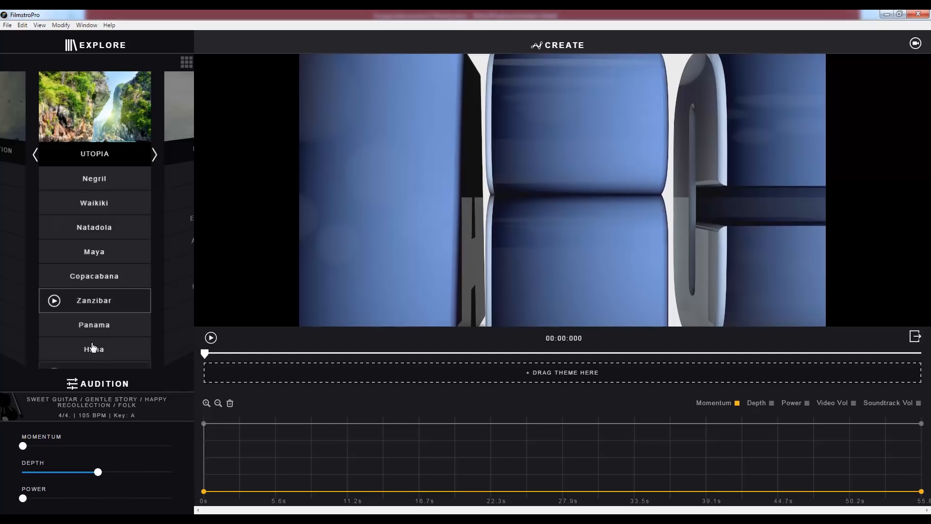
Scroll the Utopia theme list and audition the Zanzibar theme.
left_click(93, 325)
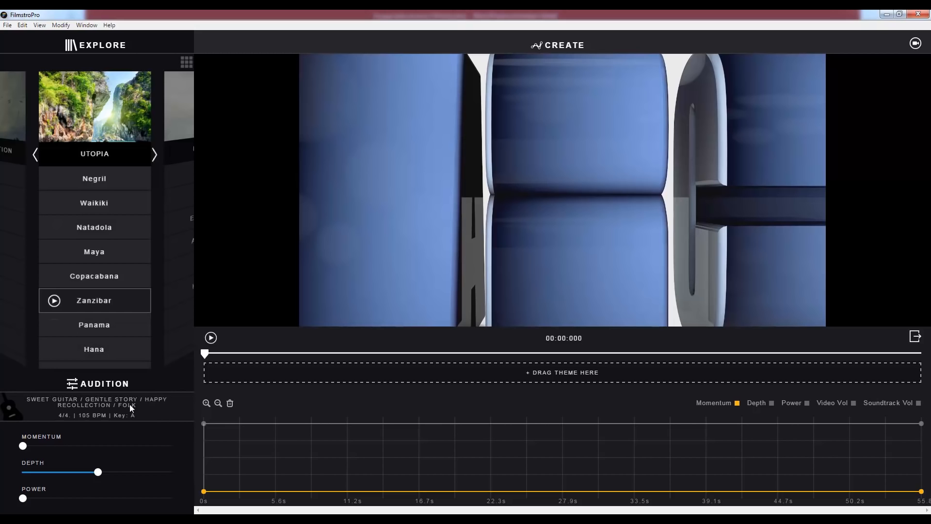
mouse_move(116, 420)
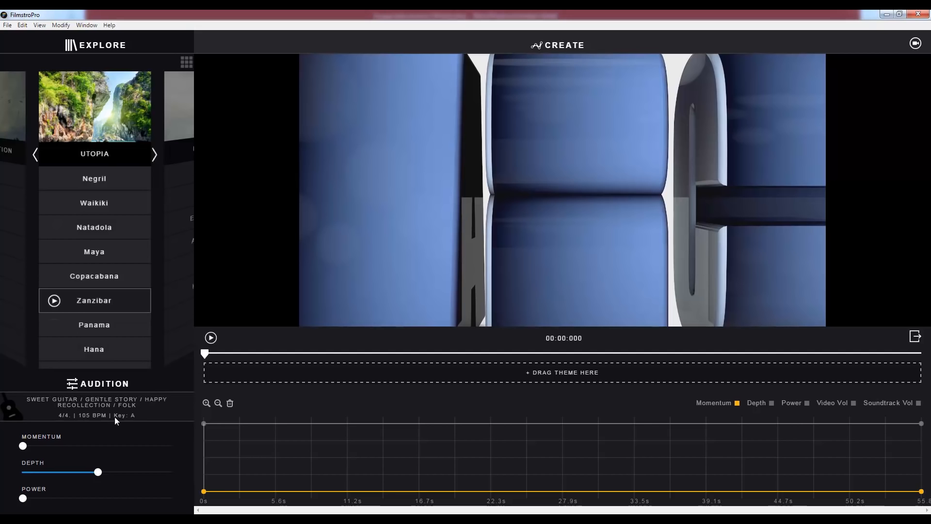
left_click(94, 300)
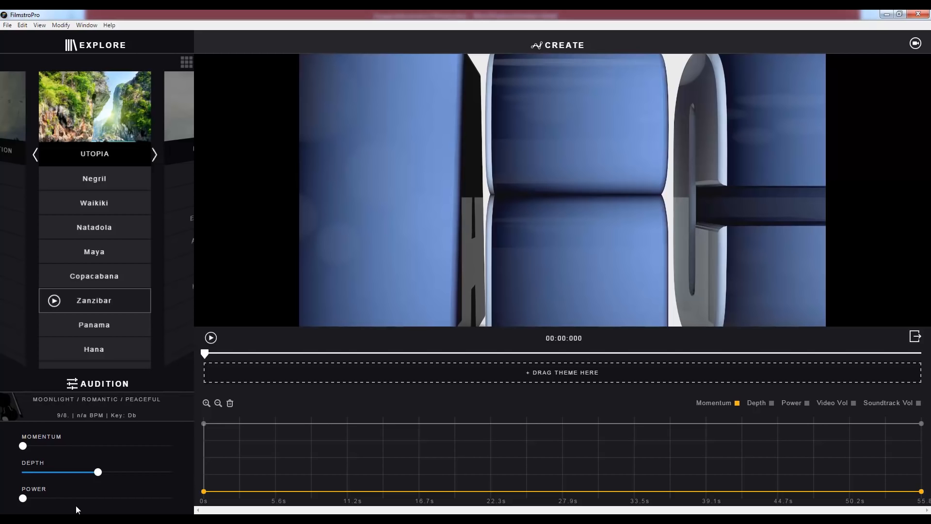
mouse_move(75, 442)
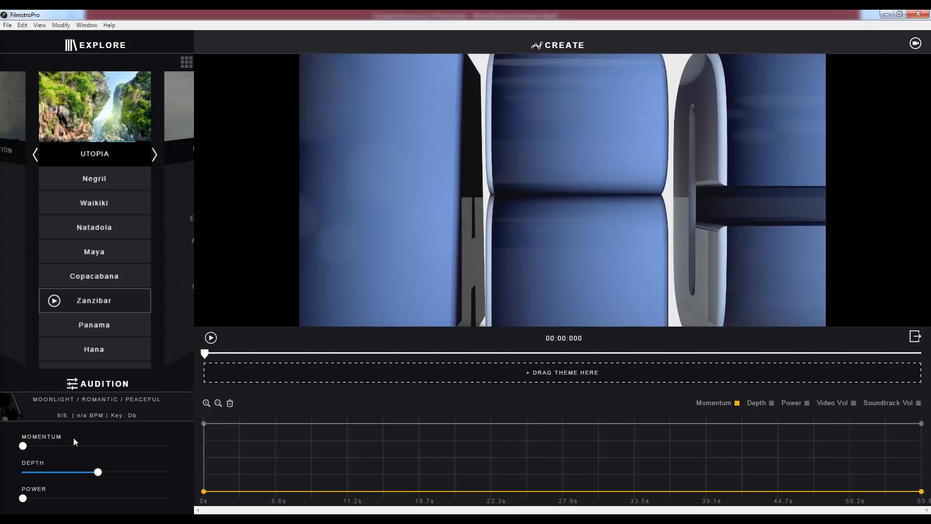
mouse_move(71, 443)
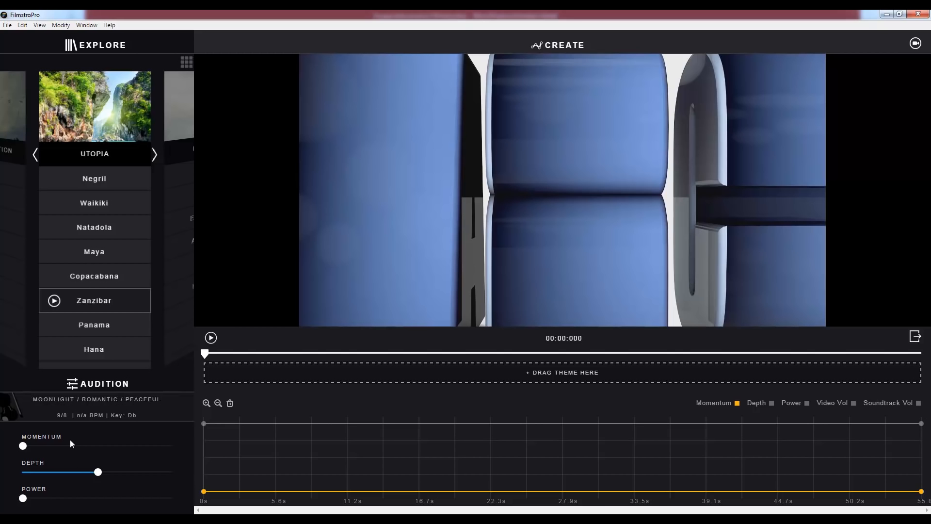
mouse_move(88, 460)
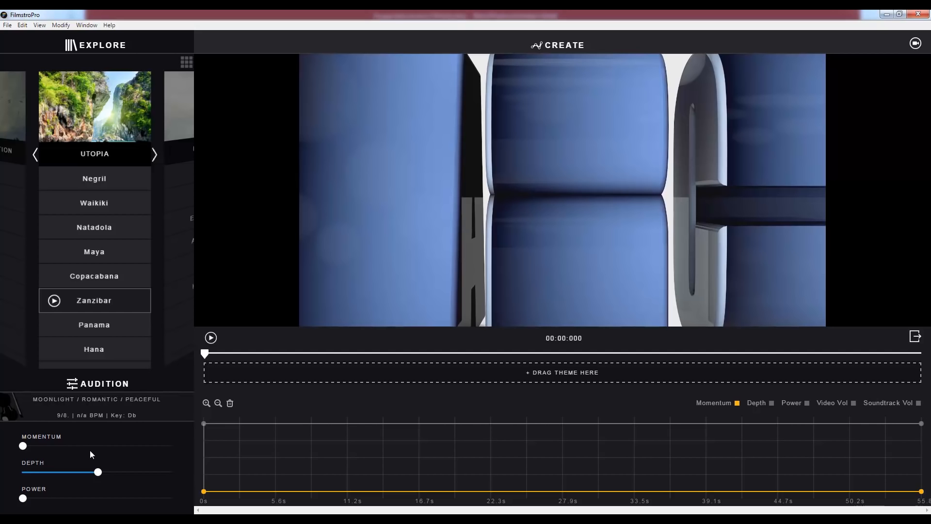
mouse_move(85, 439)
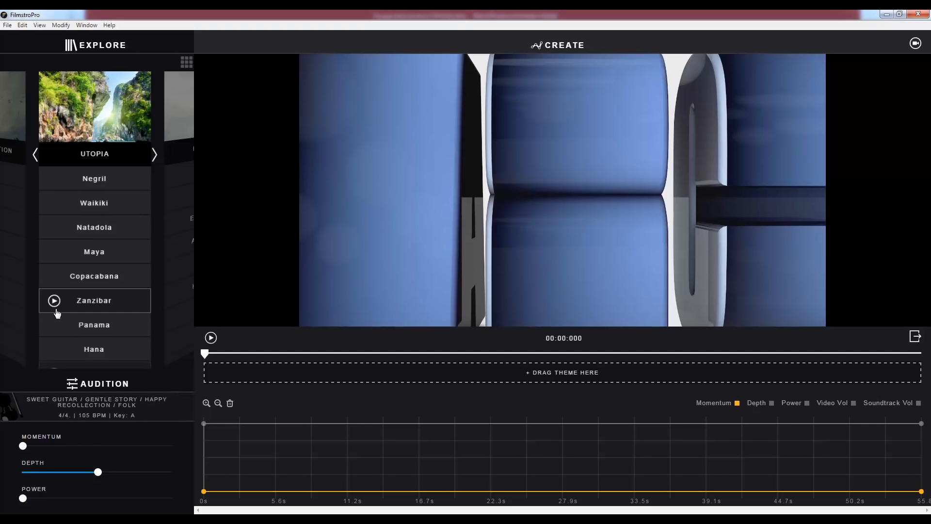
left_click(54, 299)
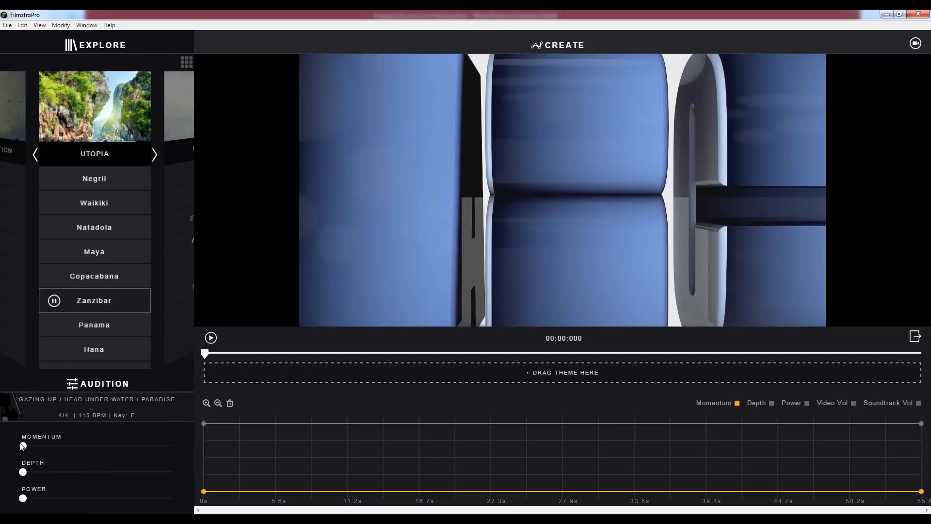
left_click_drag(22, 446, 172, 446)
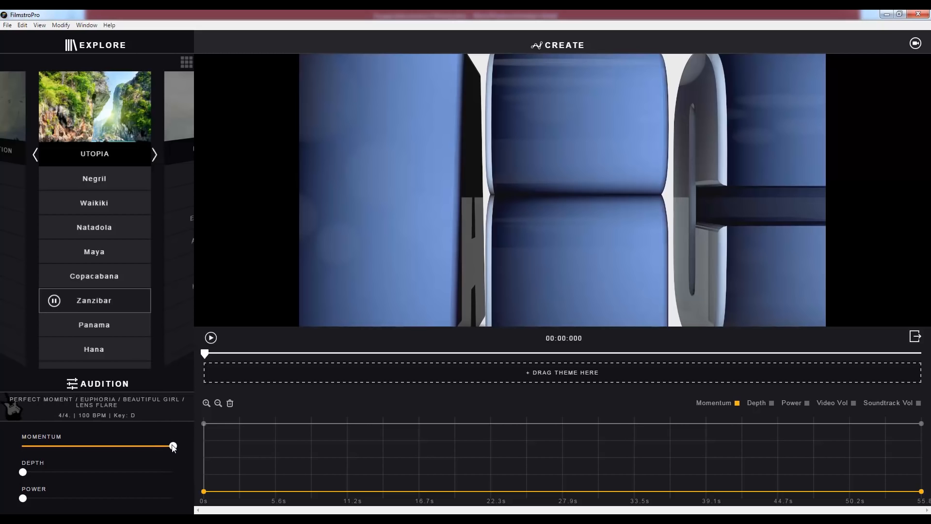
left_click_drag(173, 446, 140, 446)
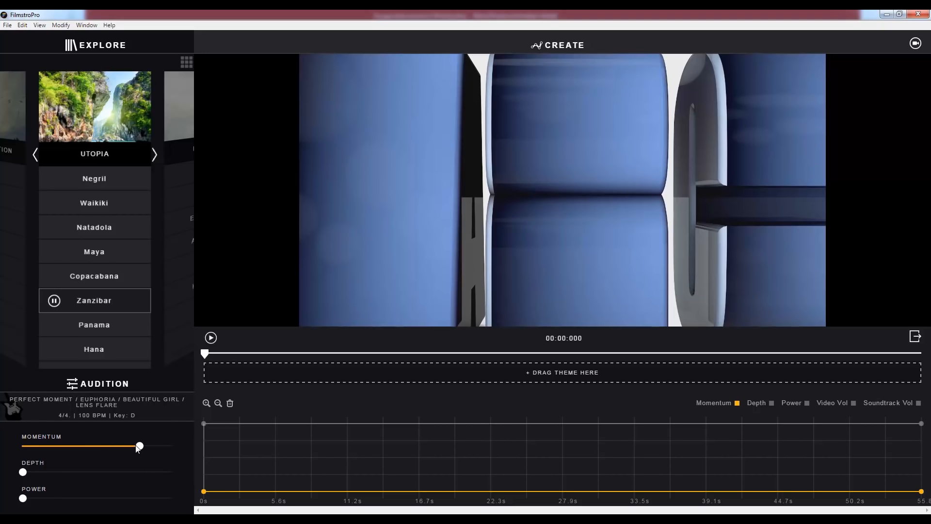
left_click_drag(140, 446, 103, 446)
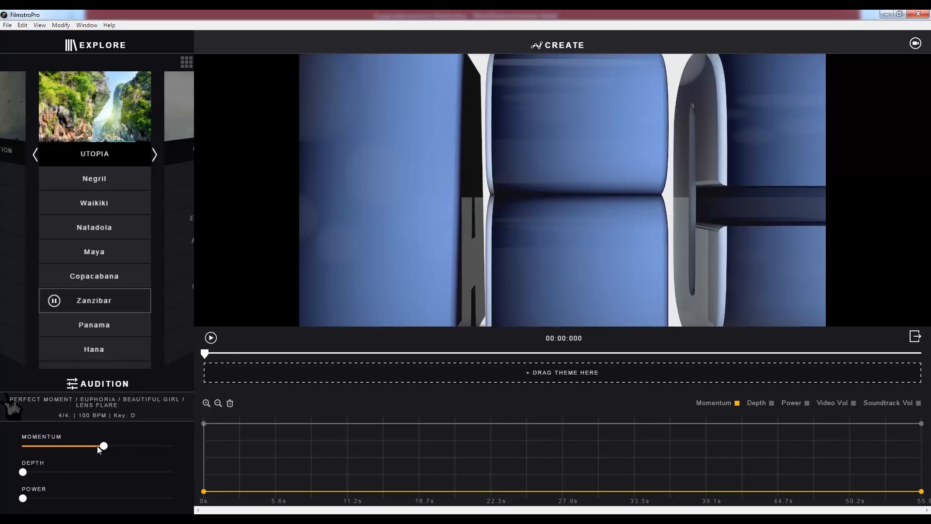
left_click_drag(103, 446, 48, 446)
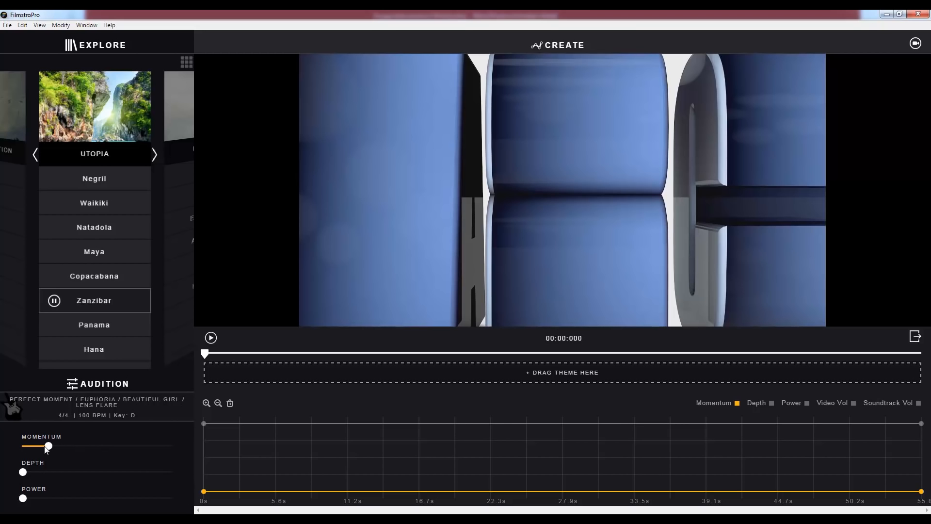
left_click_drag(47, 446, 22, 446)
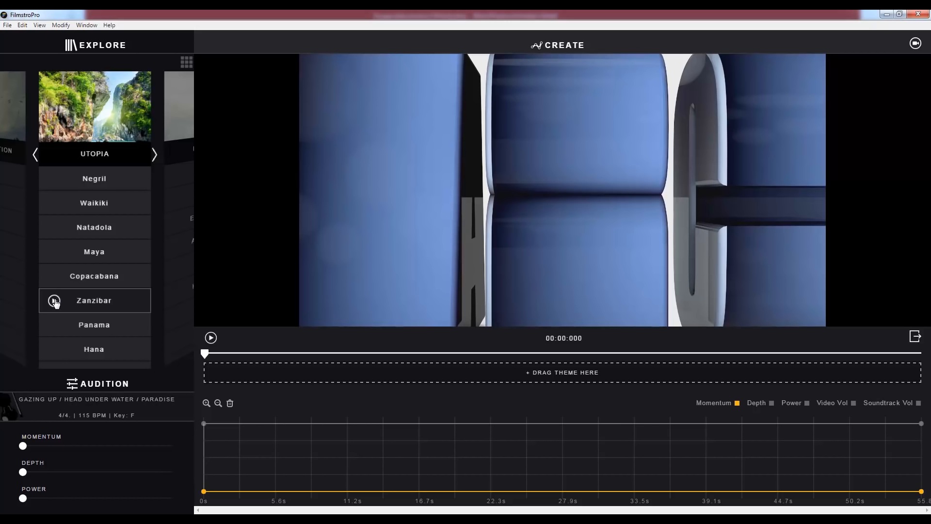
left_click(53, 299)
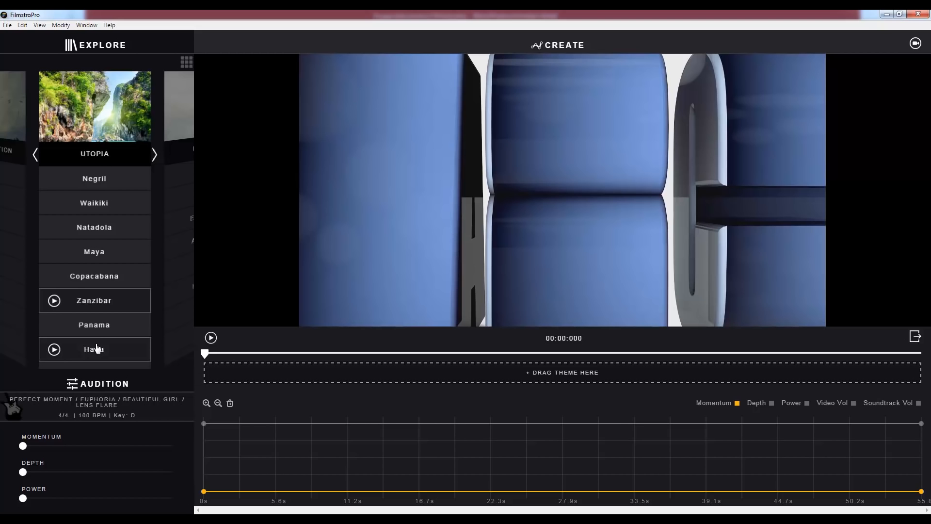
left_click(94, 300)
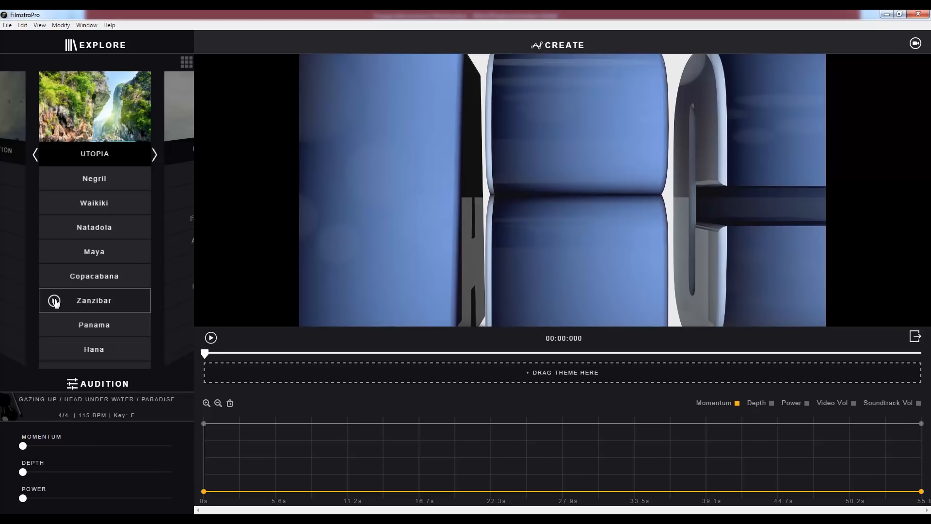
left_click(53, 300)
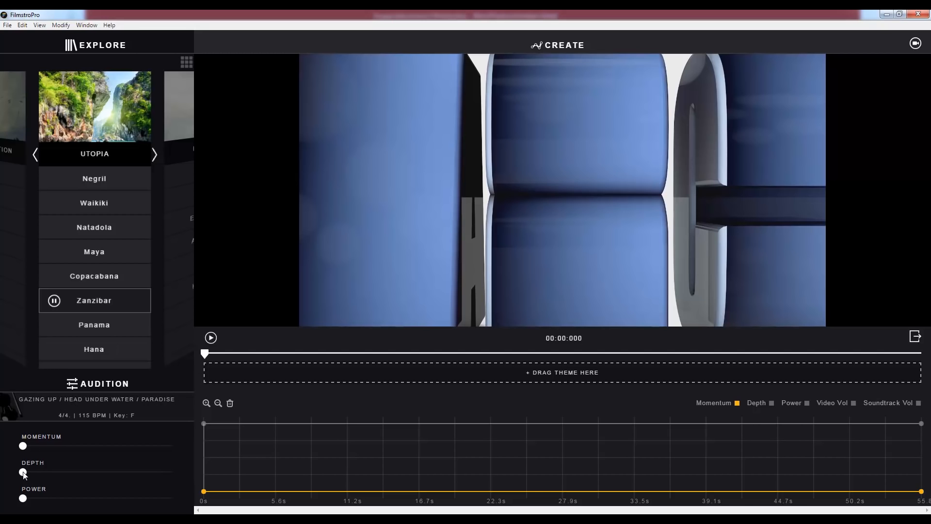
left_click_drag(23, 472, 71, 472)
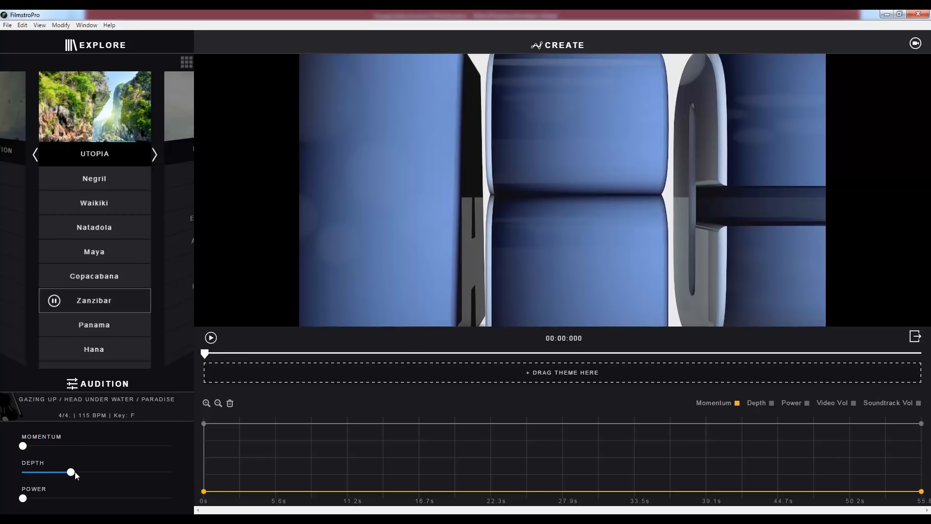
left_click_drag(71, 472, 125, 472)
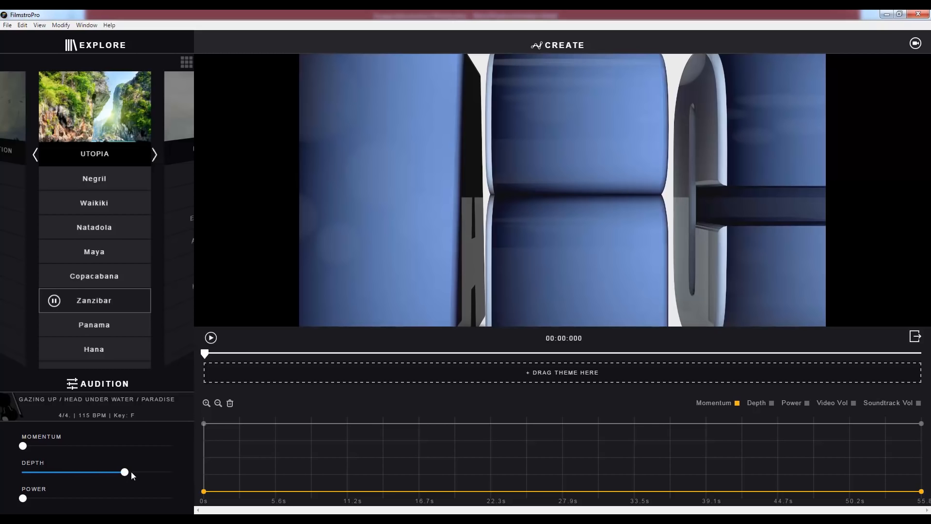
left_click_drag(124, 471, 173, 472)
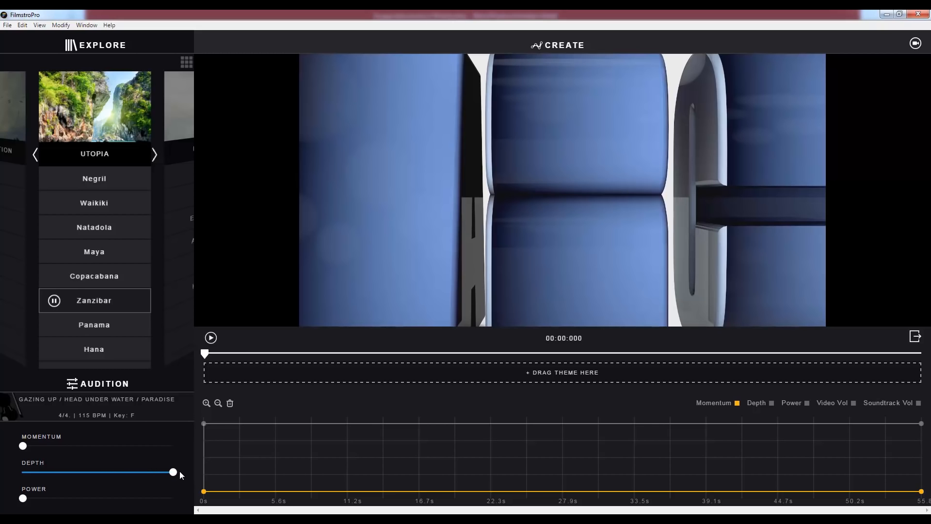
mouse_move(176, 473)
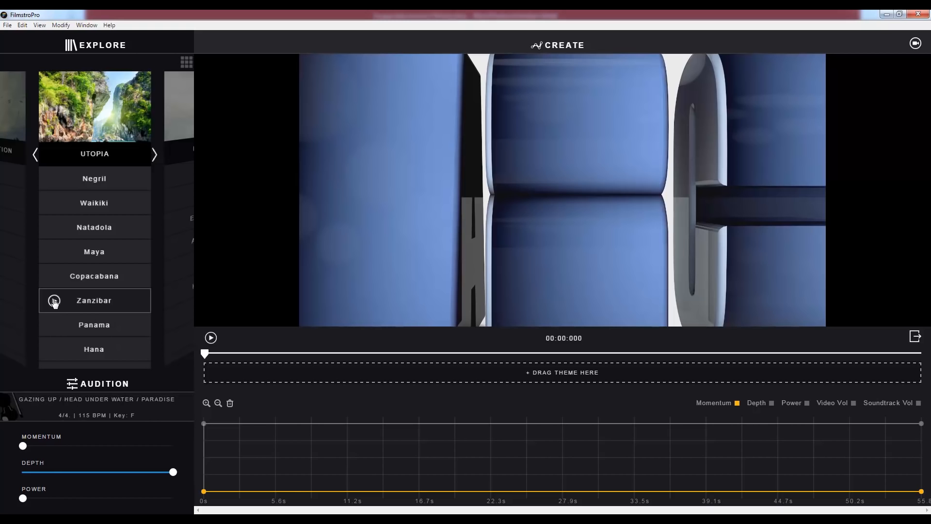
left_click_drag(173, 472, 158, 471)
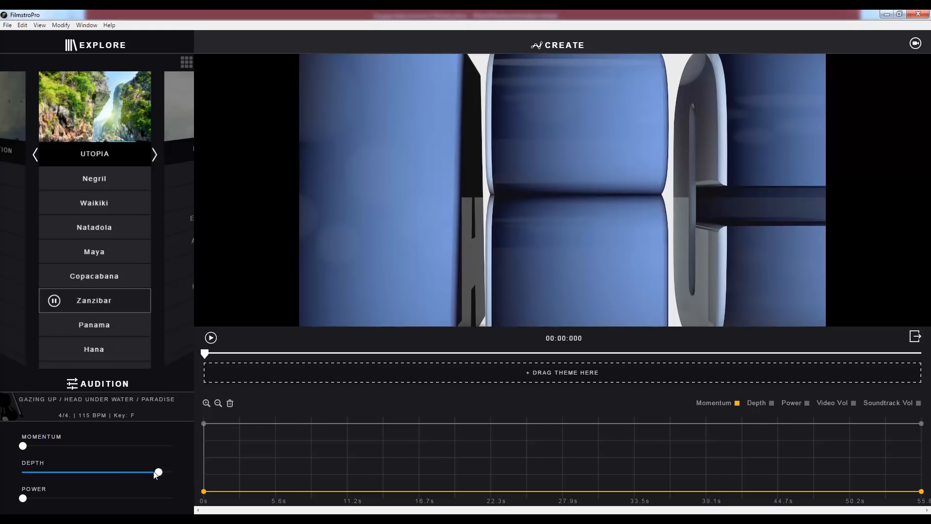
left_click_drag(157, 472, 79, 472)
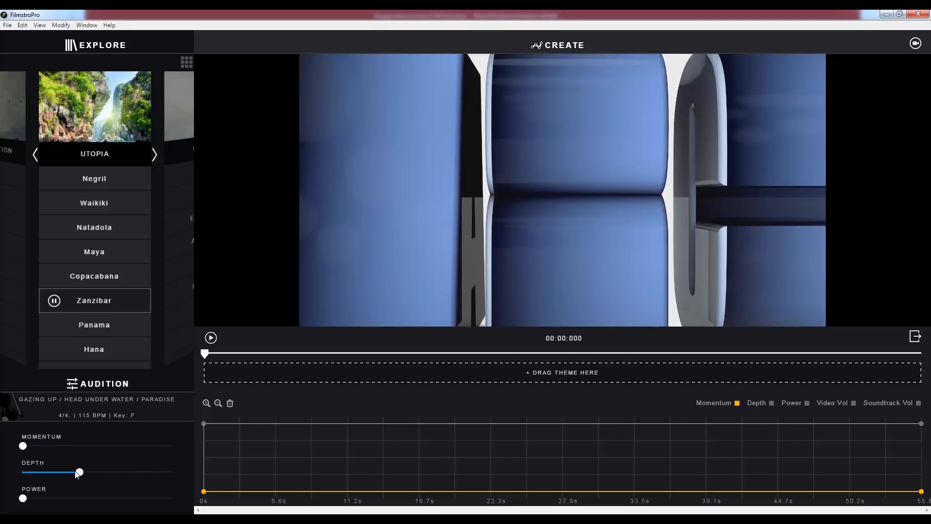
left_click_drag(79, 472, 23, 472)
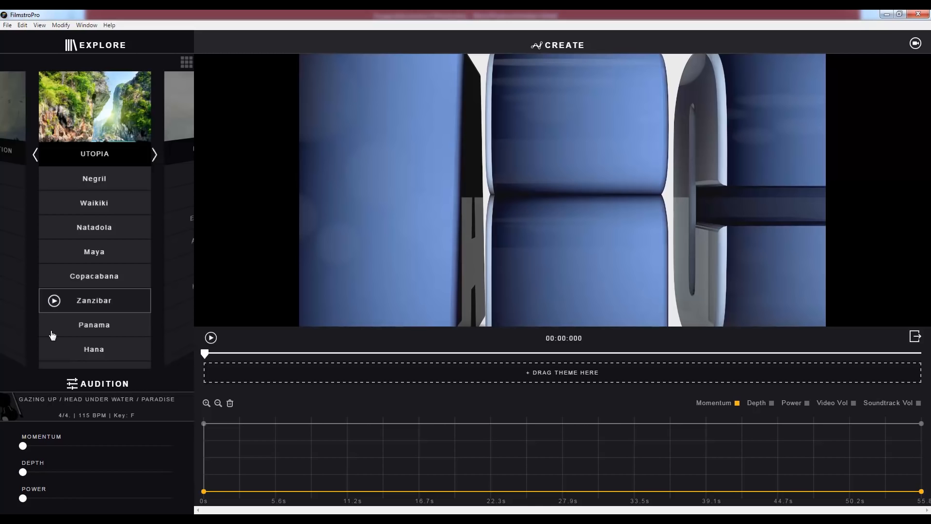
mouse_move(69, 307)
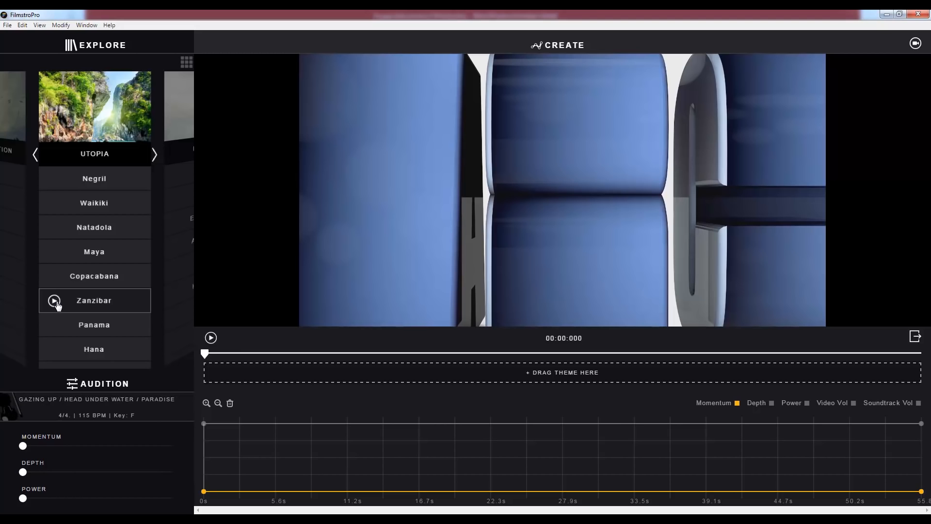
Play Zanzibar, raise Power to maximum, then lower it to about a third.
left_click(53, 300)
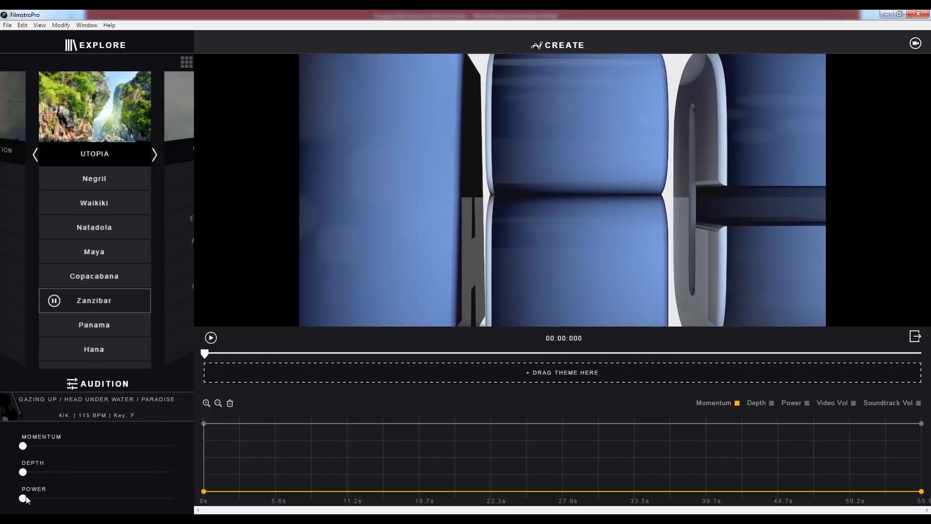
left_click_drag(23, 499, 69, 499)
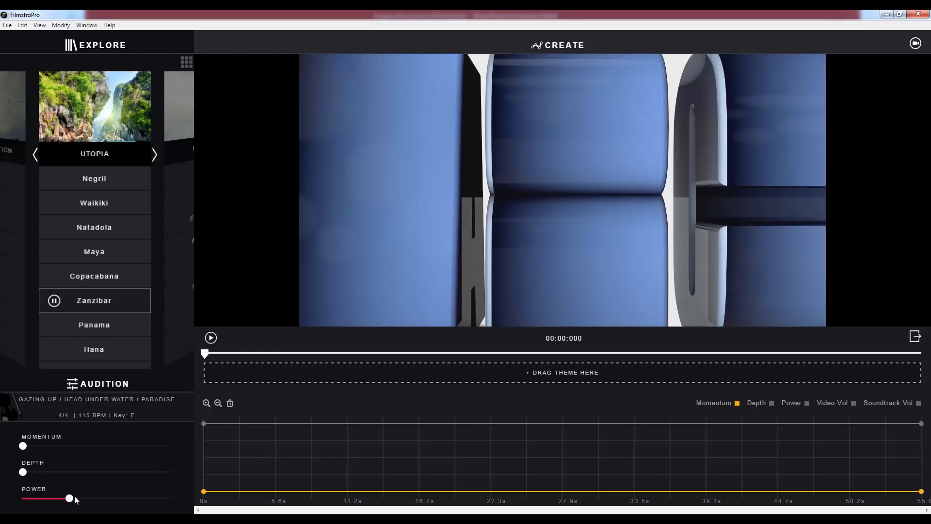
left_click_drag(69, 498, 154, 498)
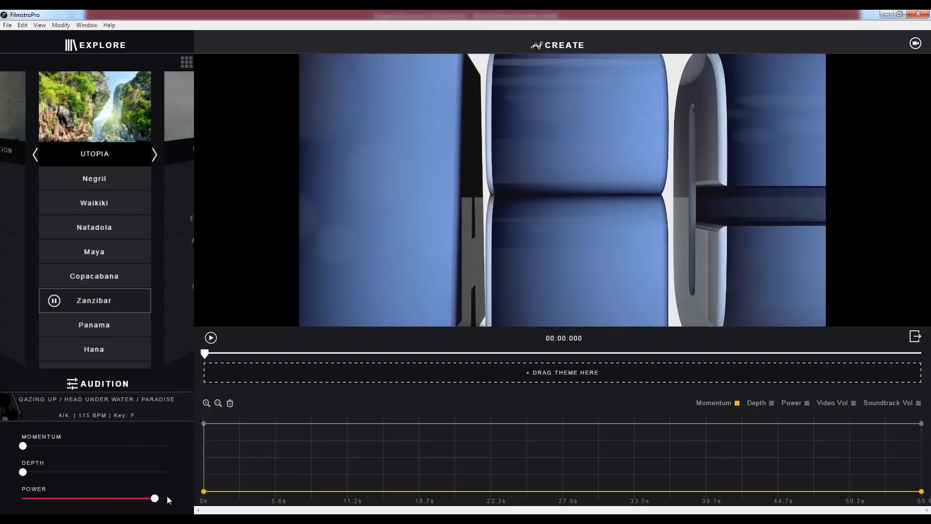
left_click_drag(154, 498, 172, 498)
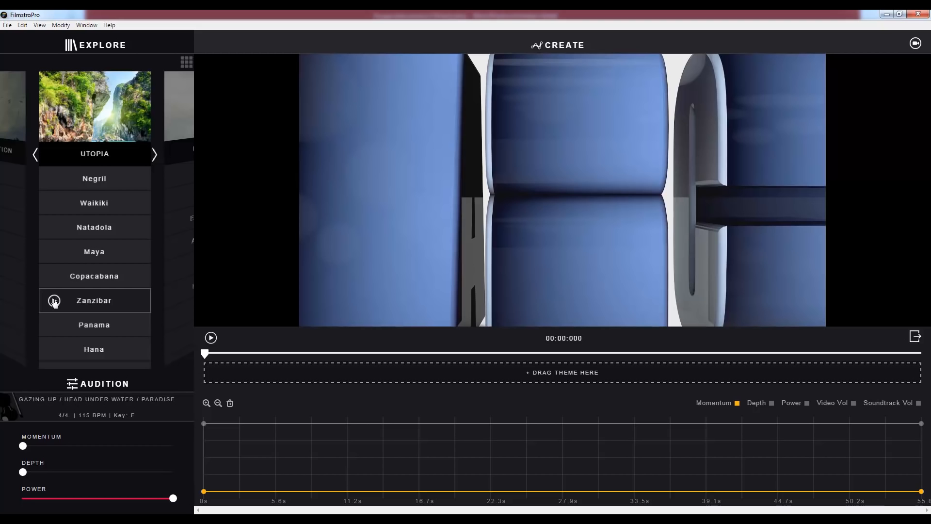
left_click(54, 301)
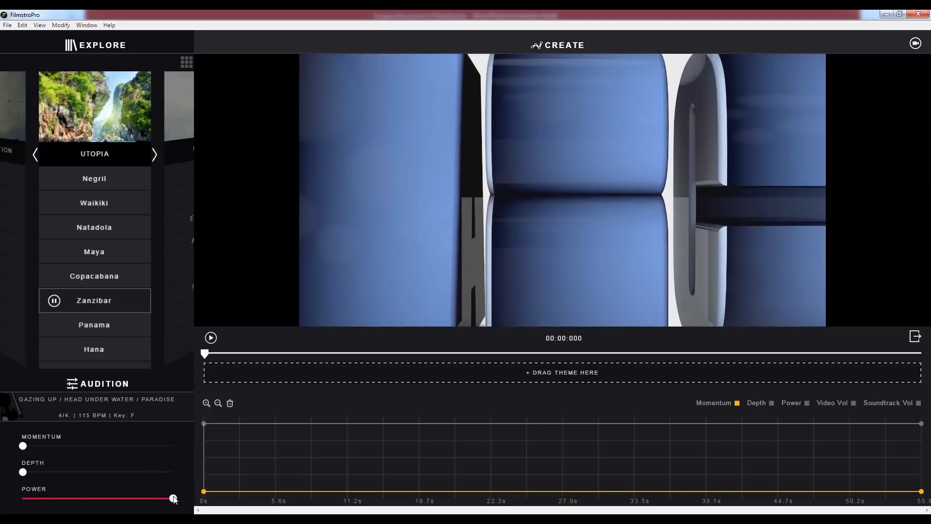
left_click_drag(172, 498, 64, 497)
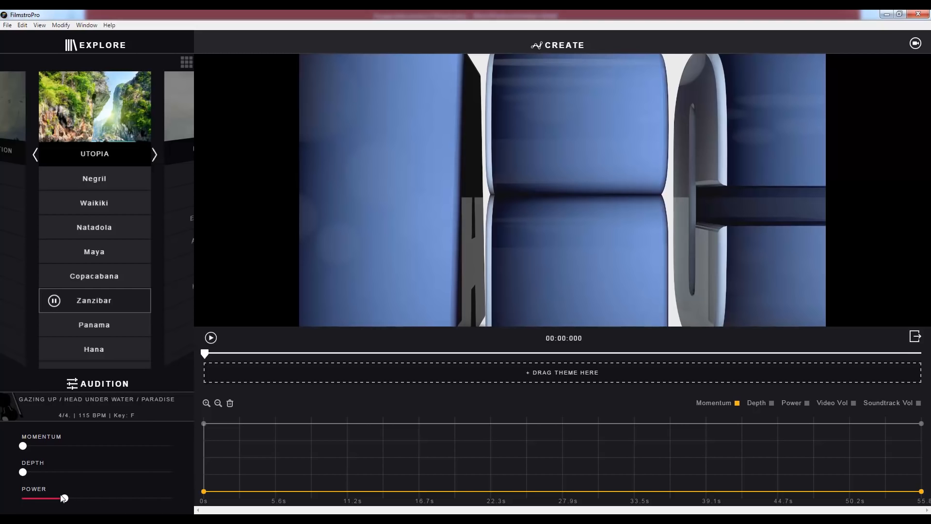
Drag Power back to zero and stop the Zanzibar preview.
left_click_drag(64, 498, 23, 497)
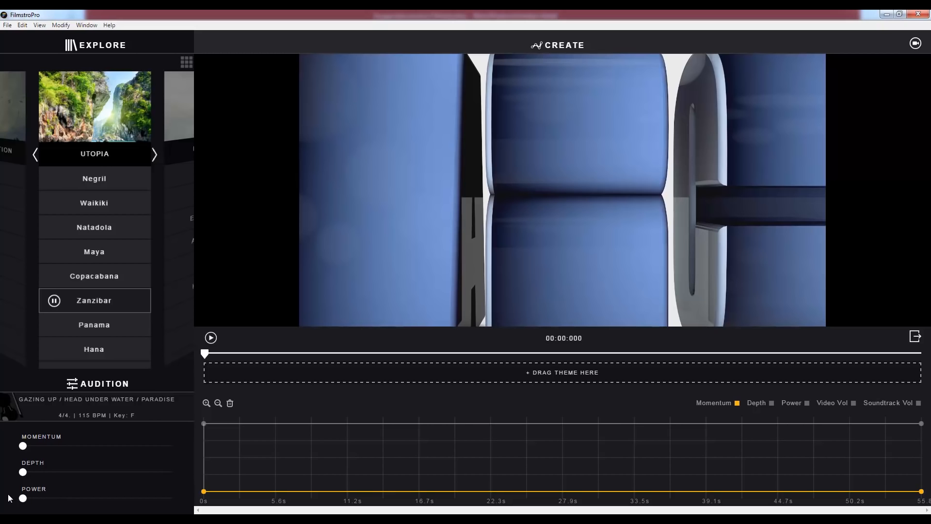
mouse_move(90, 383)
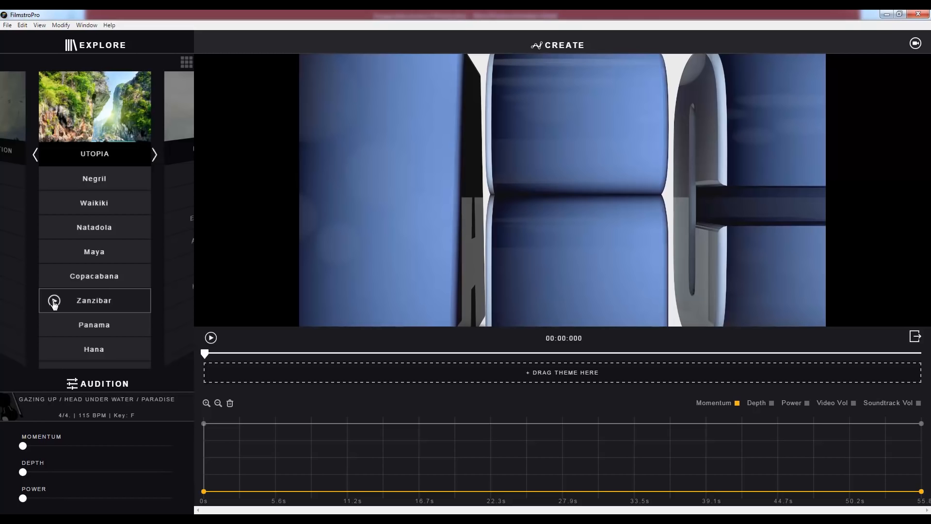
left_click(53, 301)
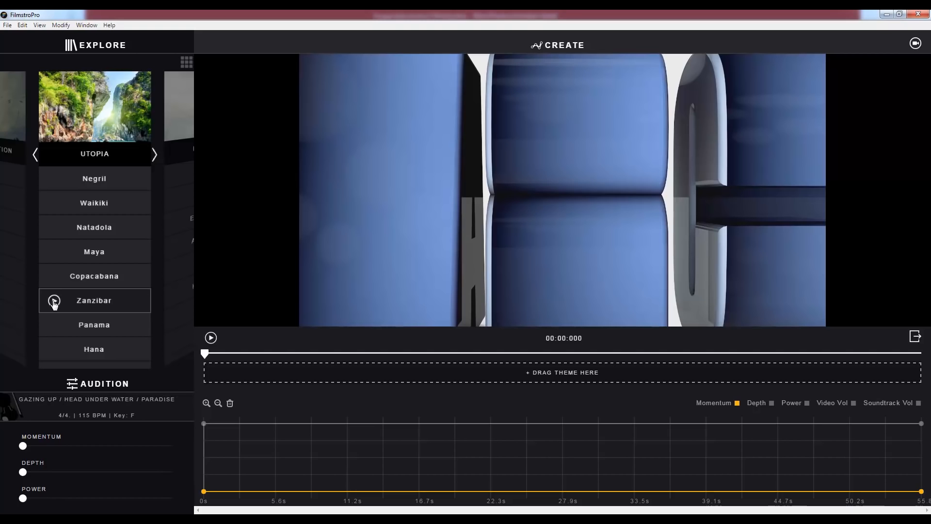
Play Zanzibar with Momentum and Power pushed to maximum.
left_click(54, 300)
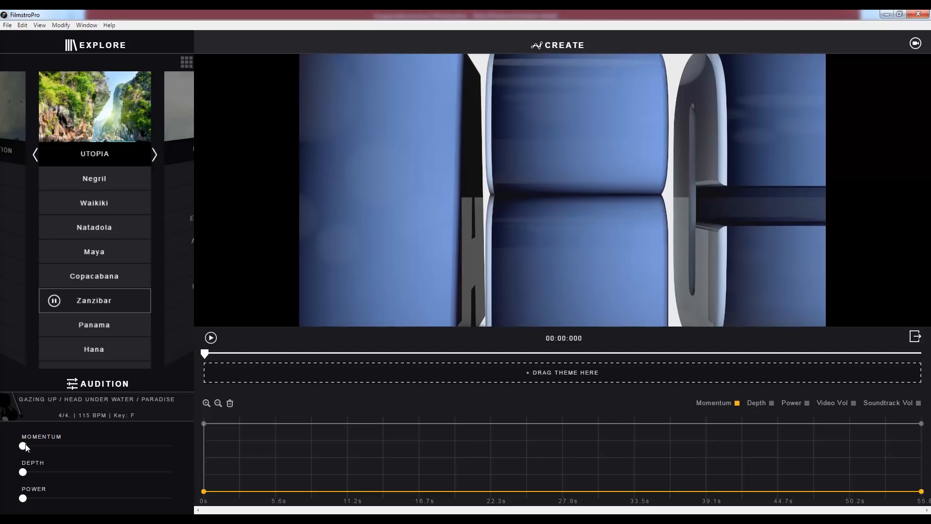
left_click_drag(24, 446, 172, 446)
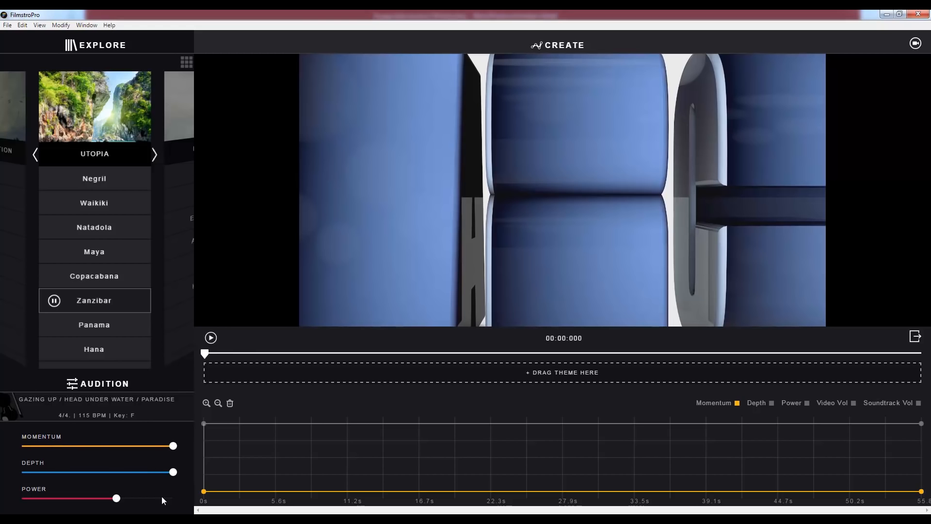
left_click_drag(116, 498, 172, 498)
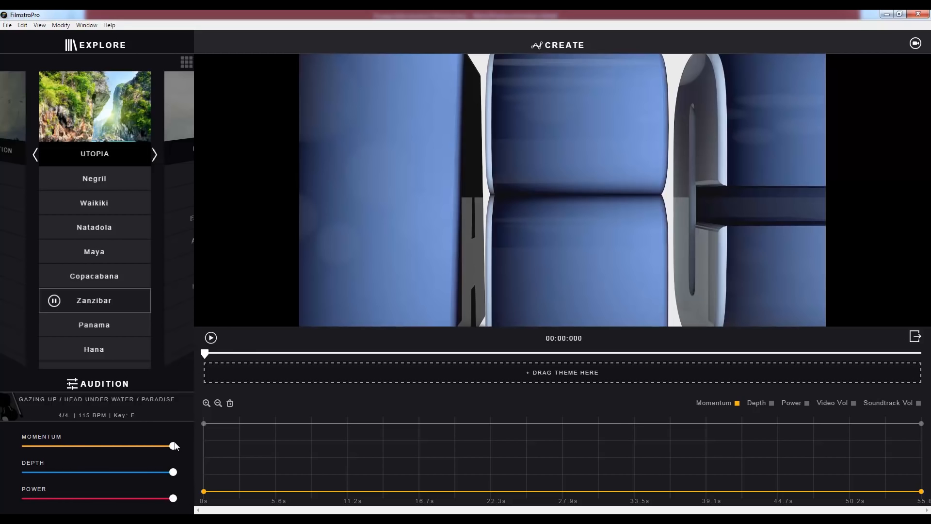
Lower Momentum and Depth to about halfway and Power to about three-quarters.
left_click_drag(173, 446, 165, 446)
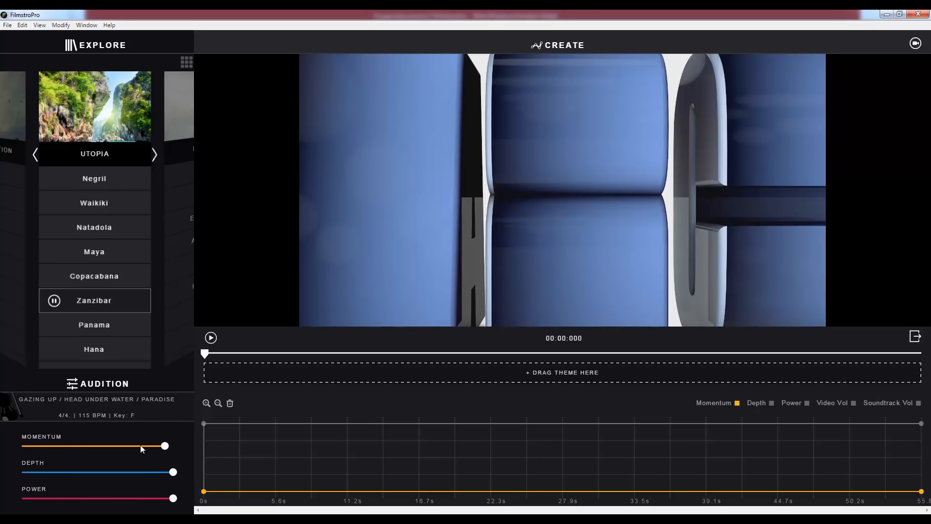
left_click_drag(164, 446, 104, 446)
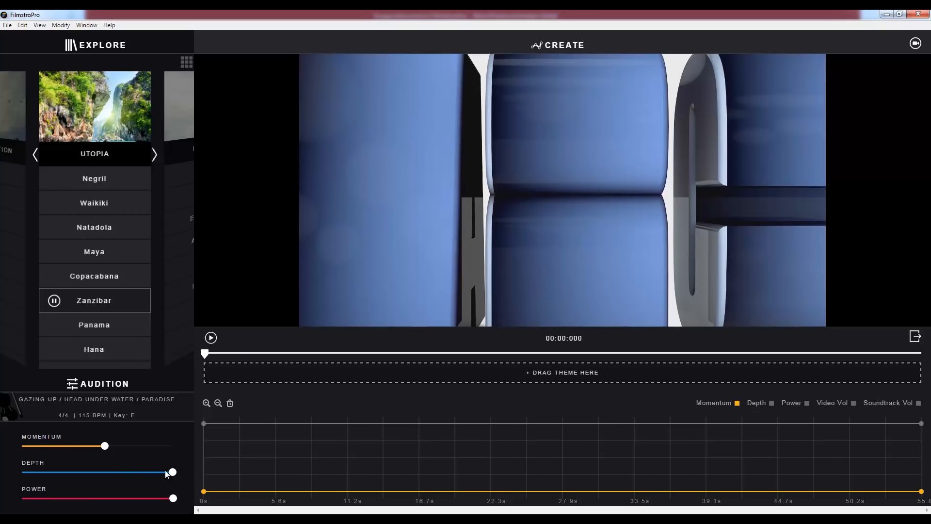
left_click_drag(172, 472, 110, 472)
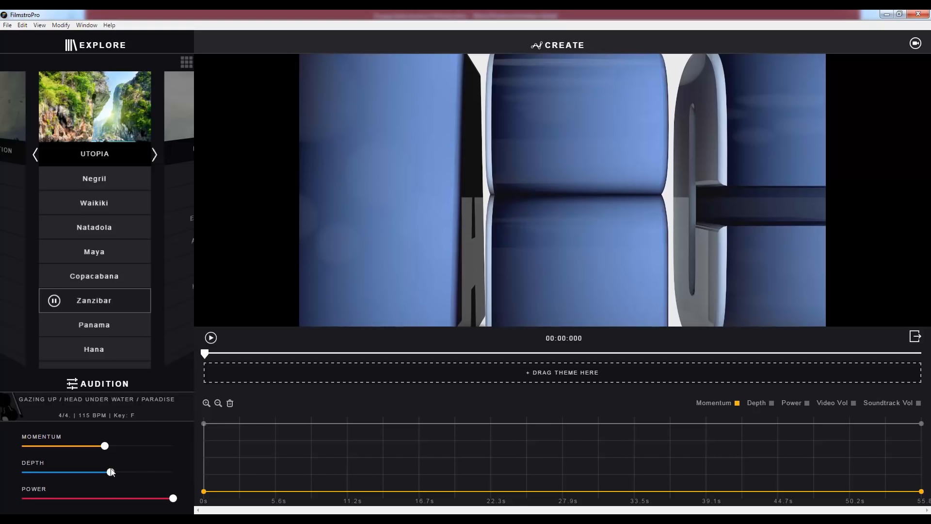
left_click_drag(173, 498, 146, 498)
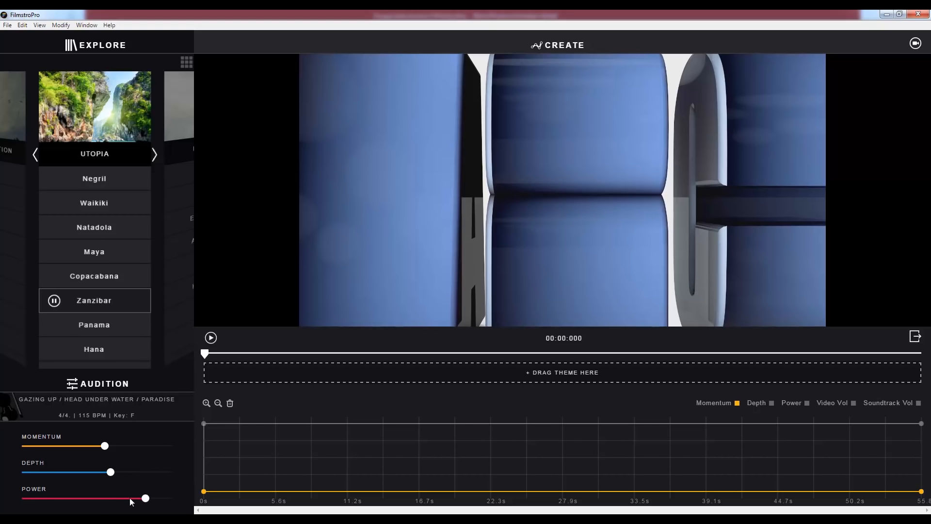
left_click_drag(146, 498, 79, 498)
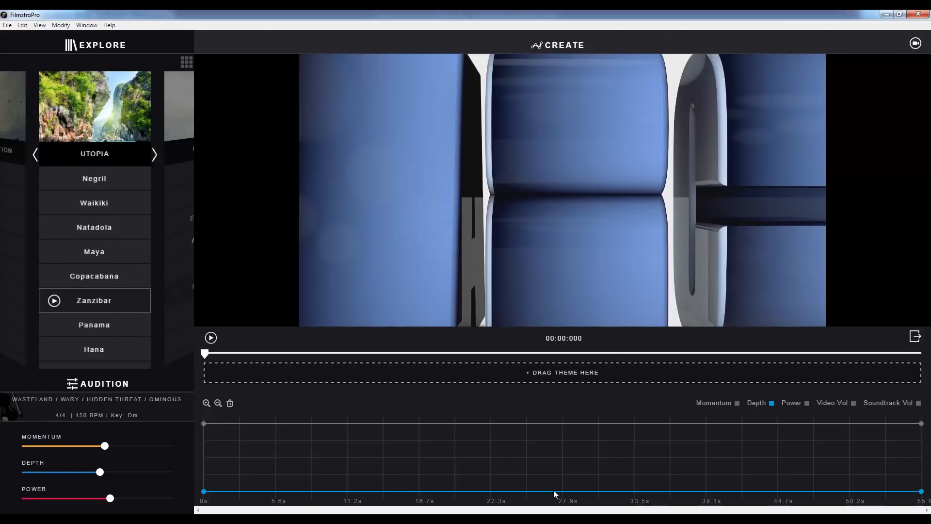
mouse_move(185, 291)
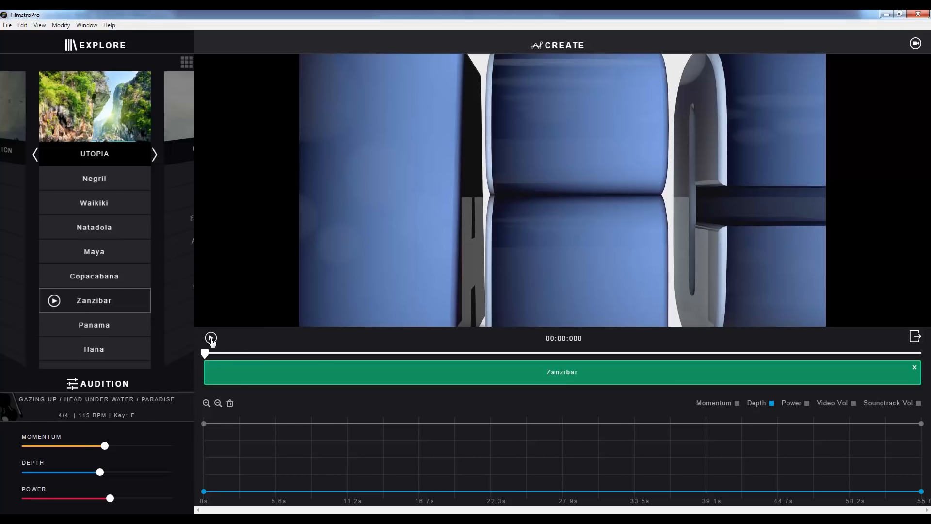
left_click(211, 338)
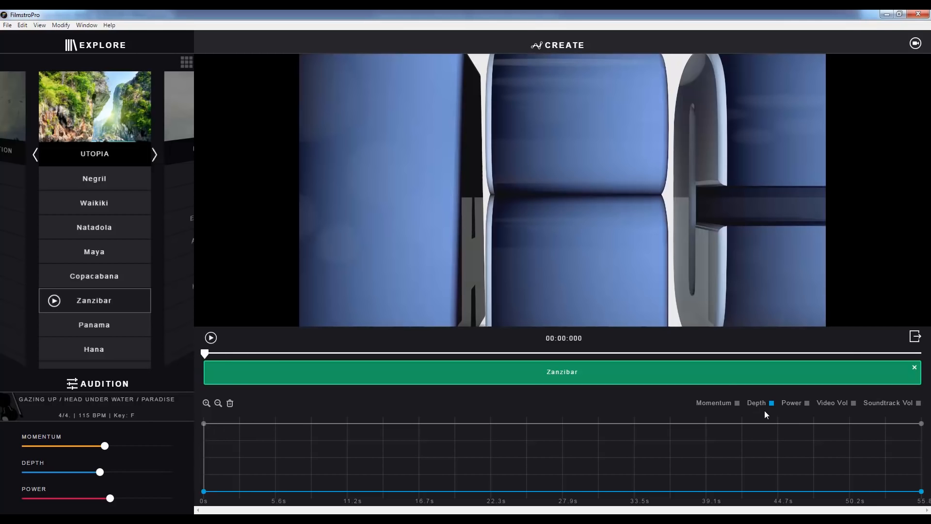
mouse_move(764, 407)
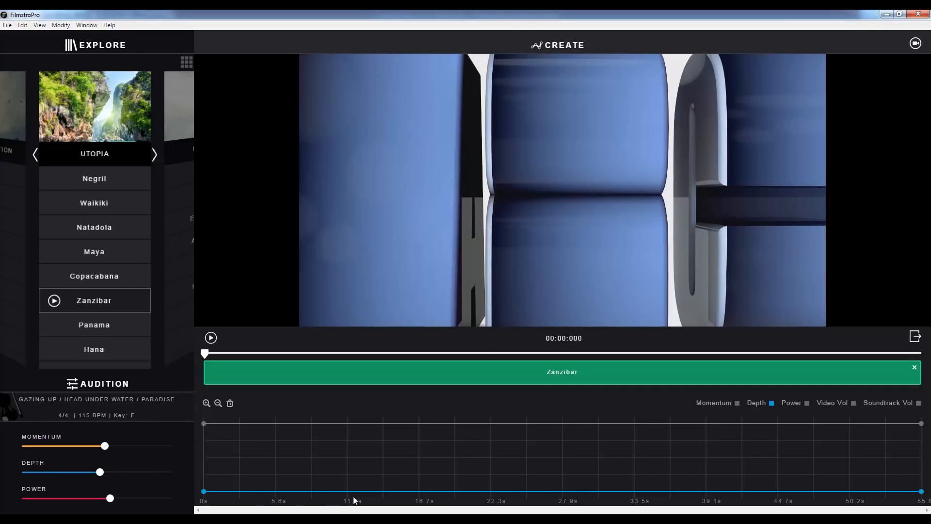
mouse_move(492, 483)
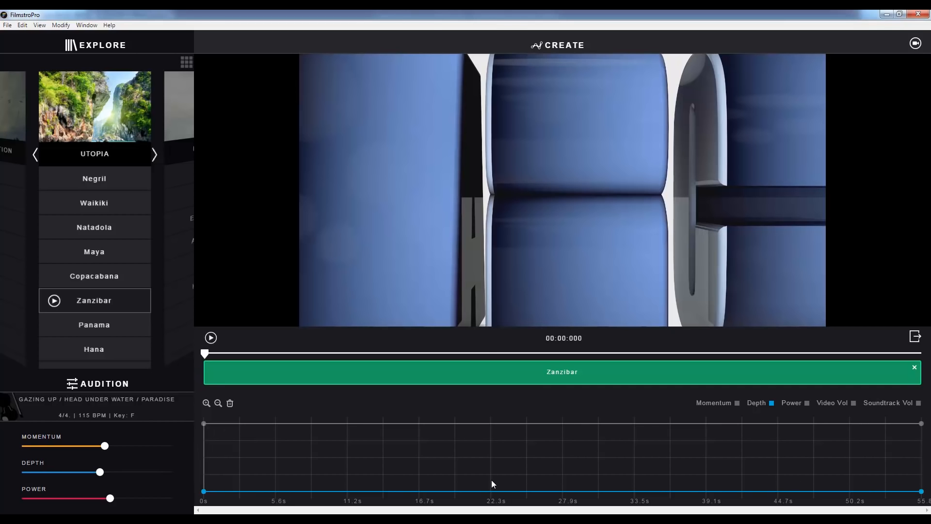
mouse_move(203, 350)
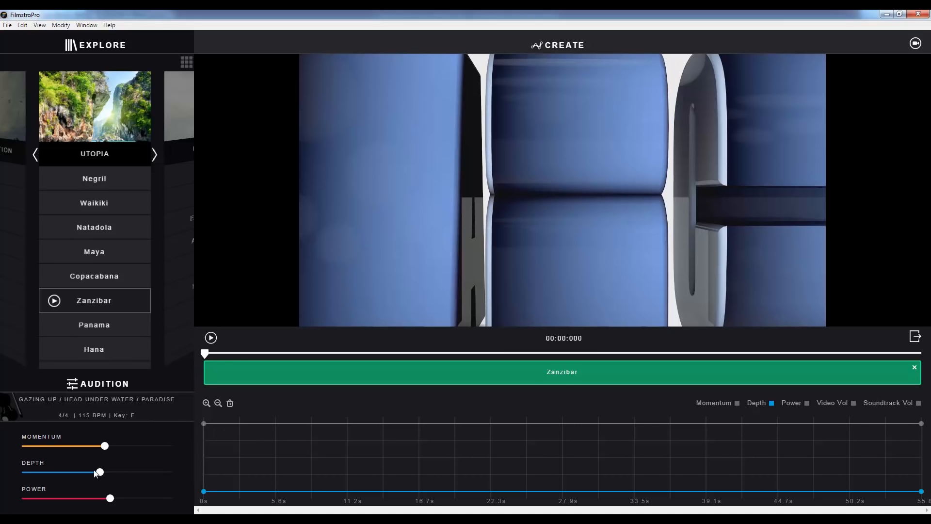
mouse_move(152, 474)
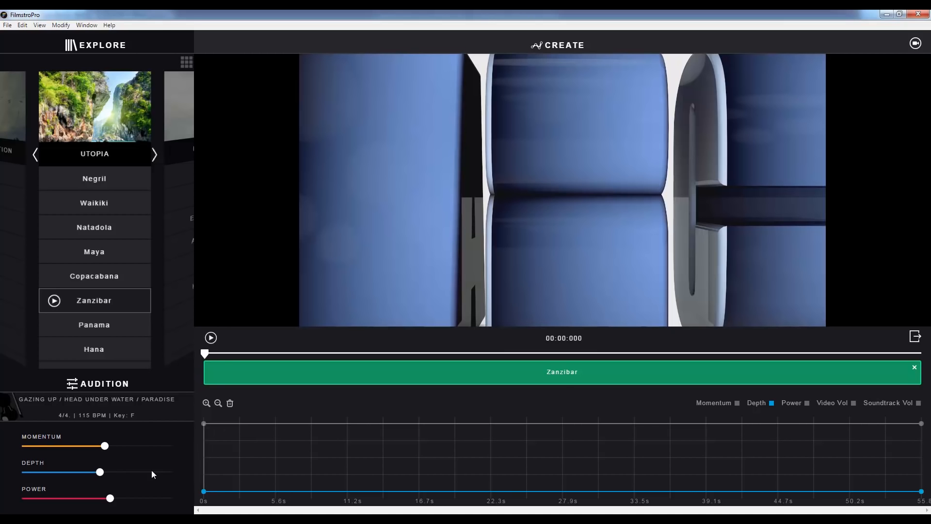
mouse_move(132, 466)
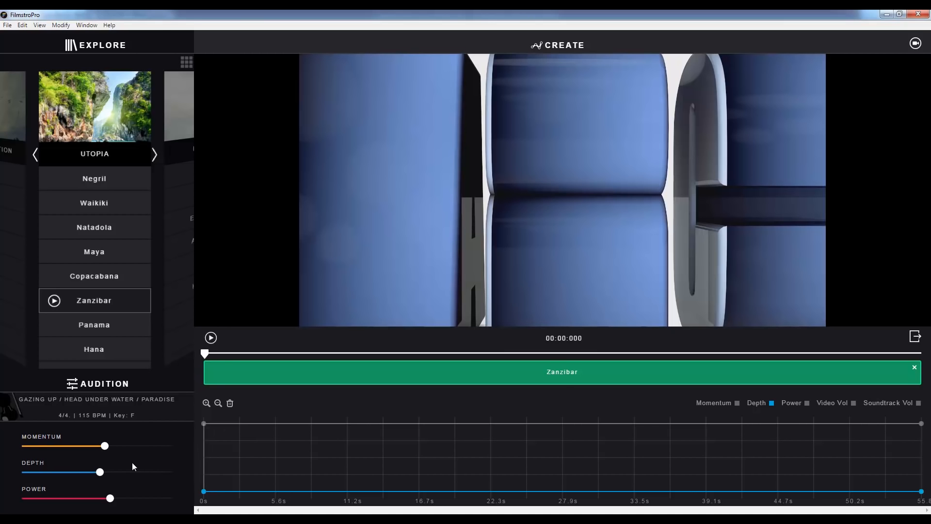
mouse_move(233, 401)
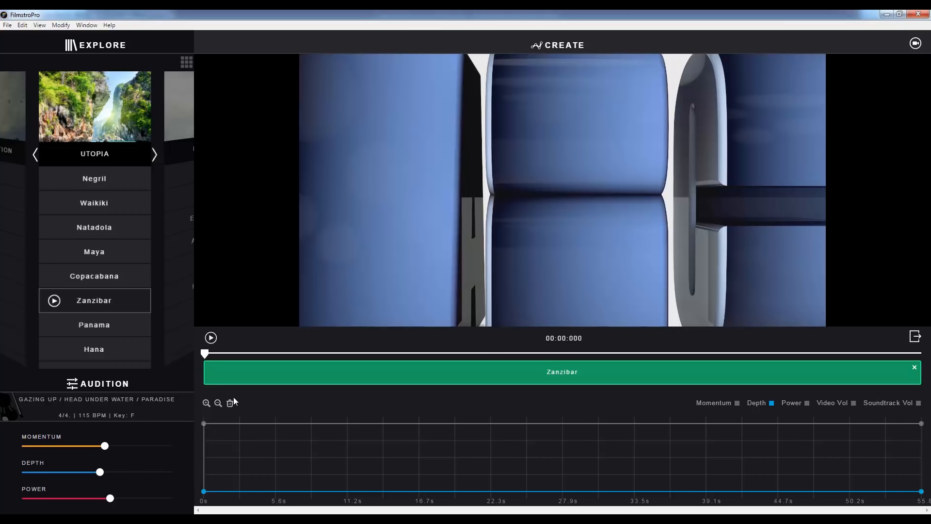
Clear the Depth curve and record Depth rising, levelling high from about 30 seconds.
left_click(210, 338)
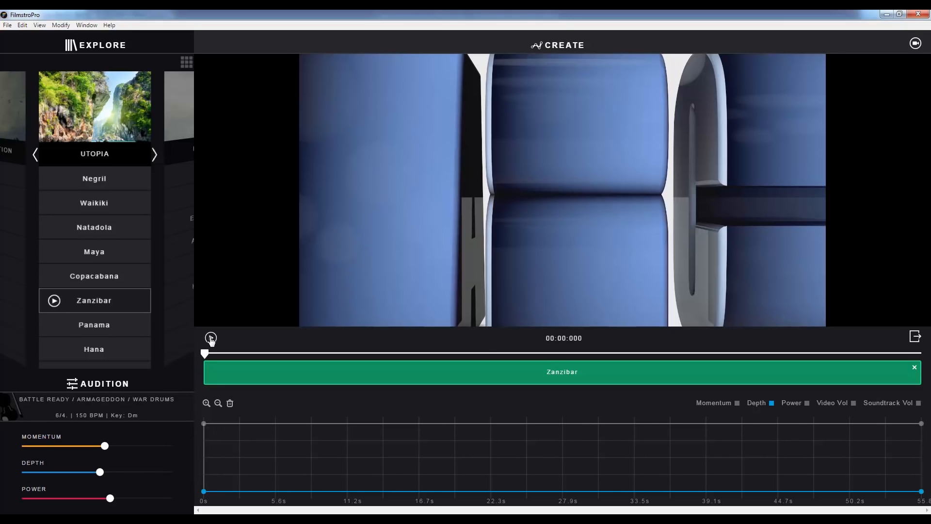
left_click(211, 337)
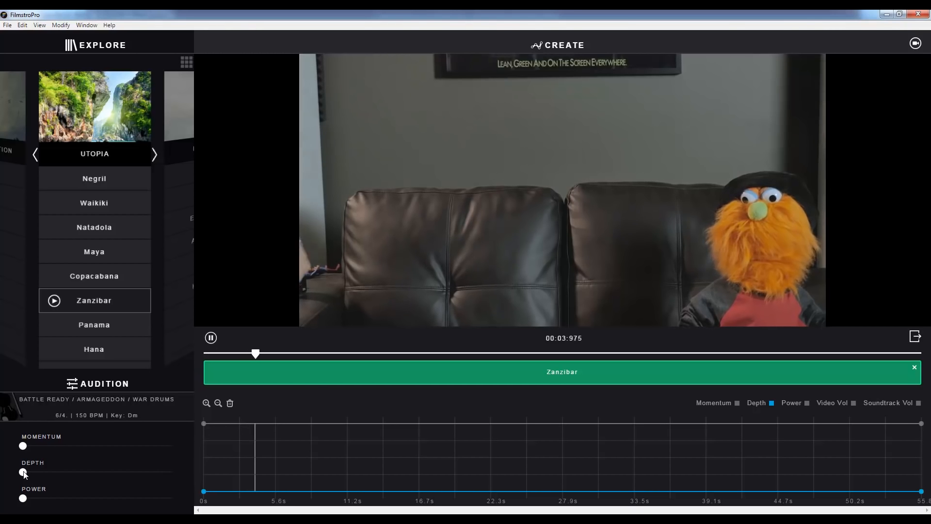
left_click_drag(23, 472, 34, 472)
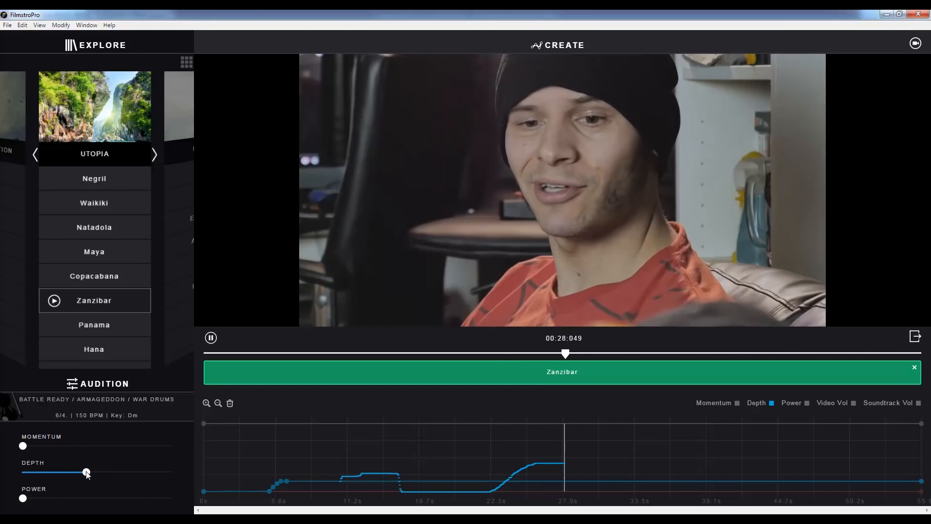
left_click_drag(86, 472, 121, 473)
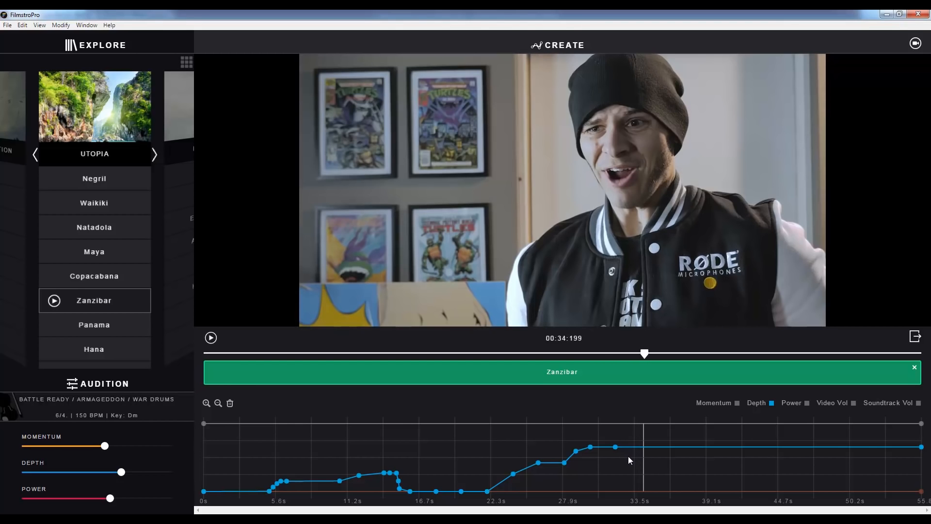
mouse_move(806, 408)
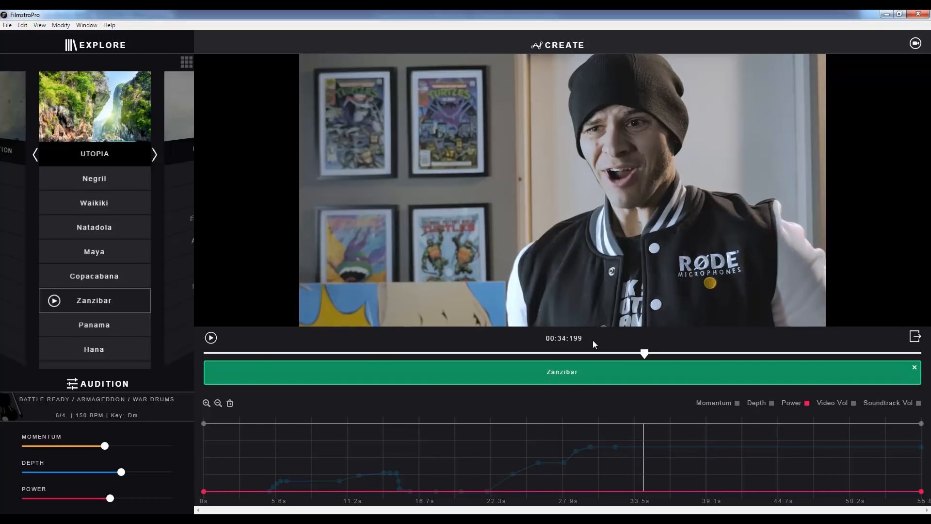
Record Power rising early, holding mid-level, climbing after 27 seconds, then rewind.
left_click(211, 338)
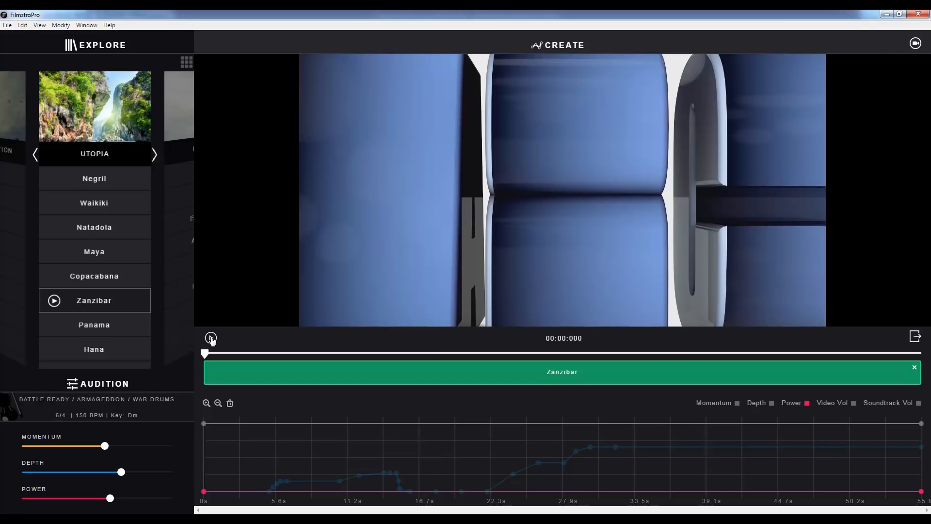
left_click(211, 338)
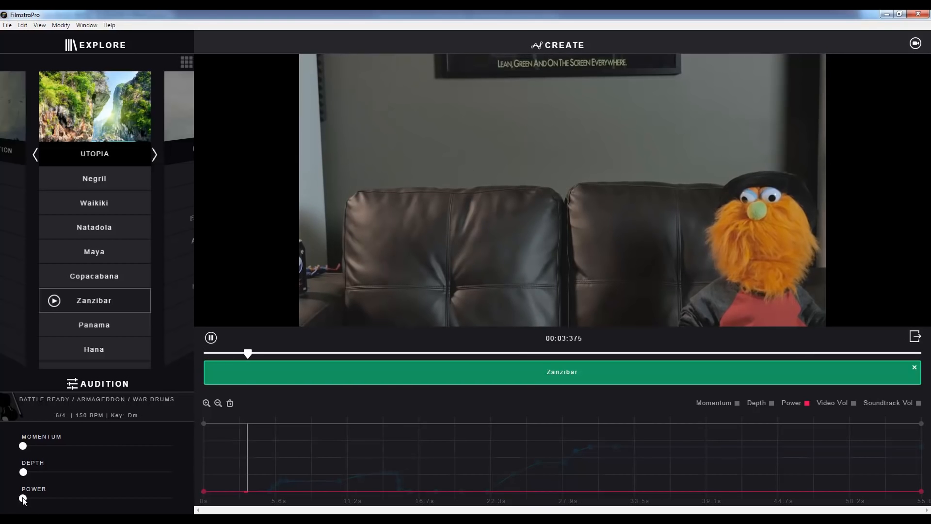
left_click_drag(22, 499, 50, 499)
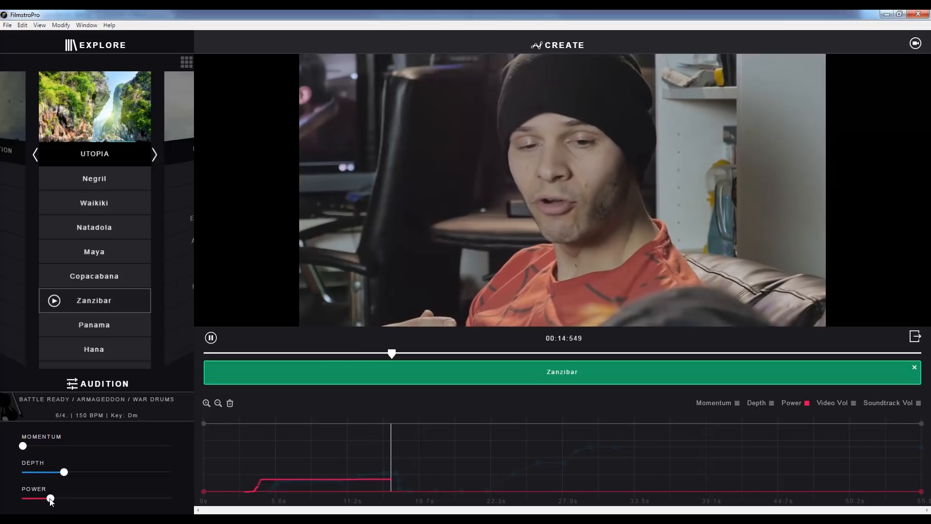
left_click_drag(64, 471, 24, 471)
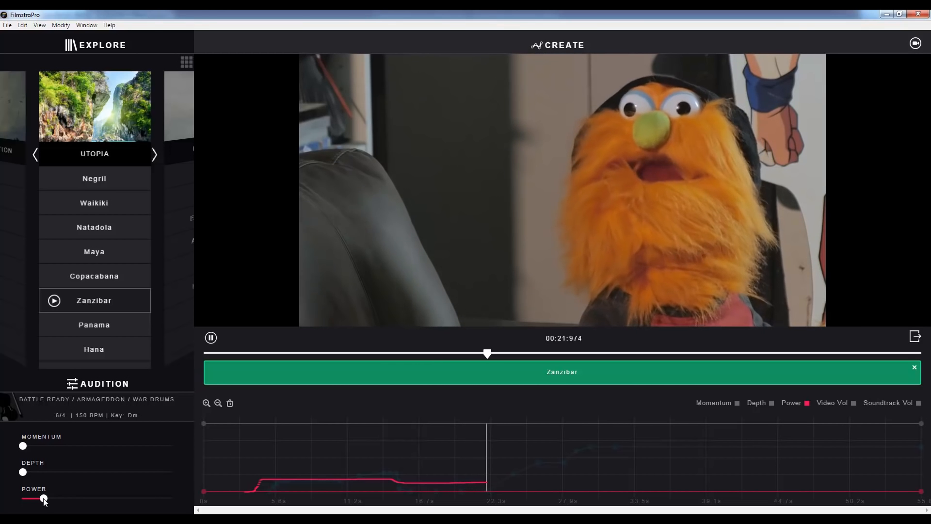
left_click_drag(22, 472, 59, 471)
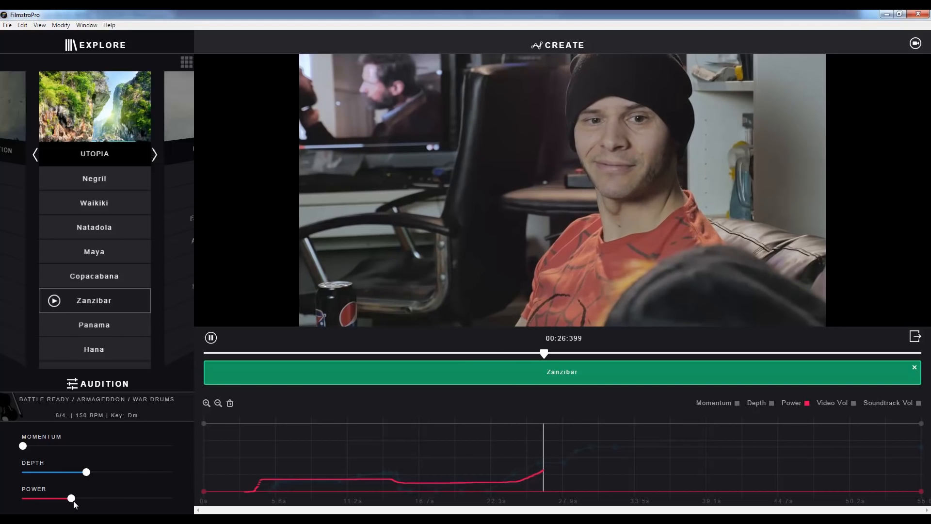
left_click_drag(70, 498, 85, 498)
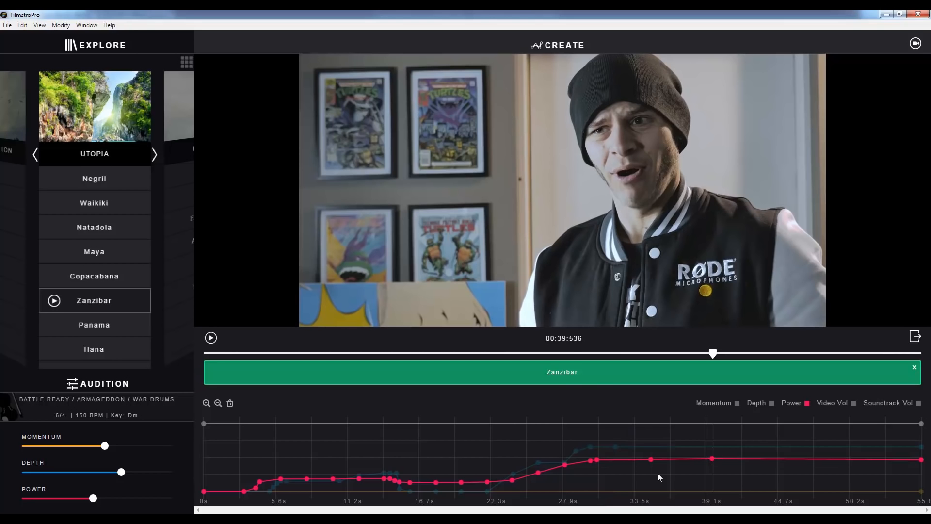
mouse_move(346, 347)
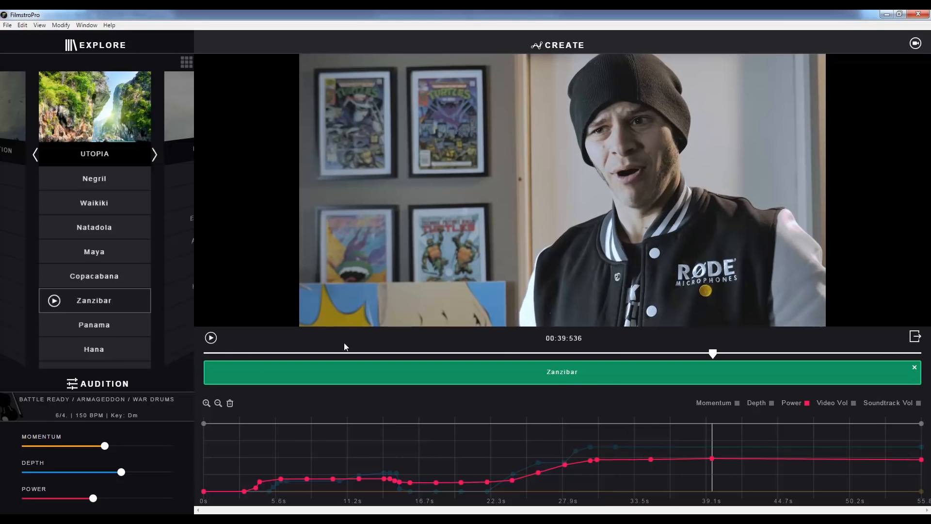
left_click(325, 354)
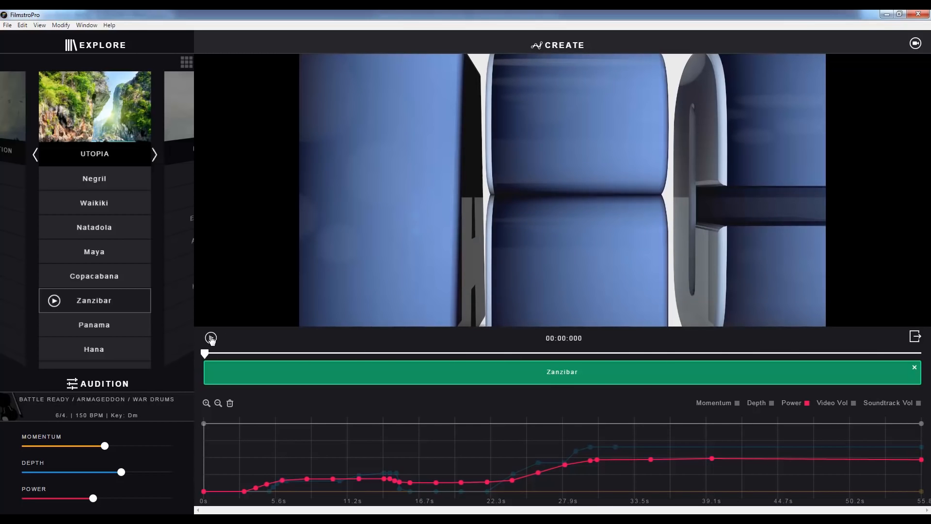
Play the video back with the recorded Depth and Power curves.
left_click(210, 338)
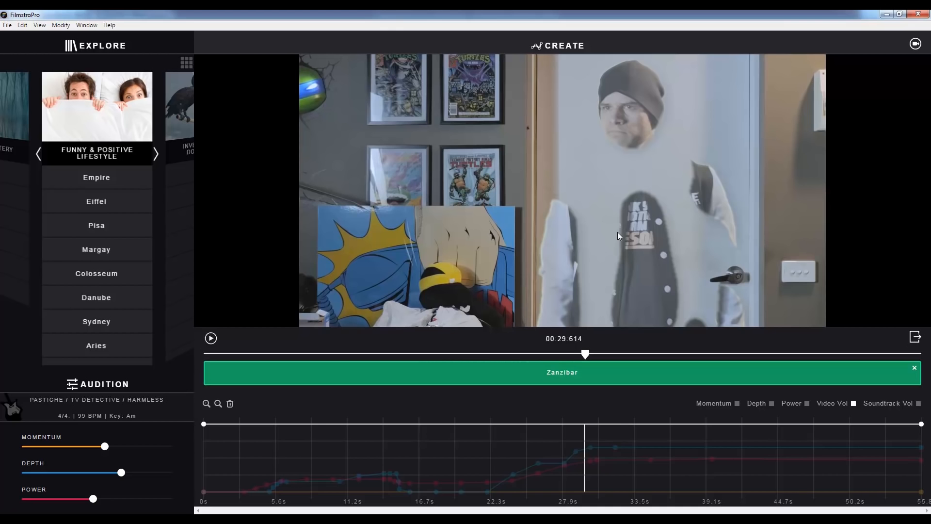
mouse_move(917, 338)
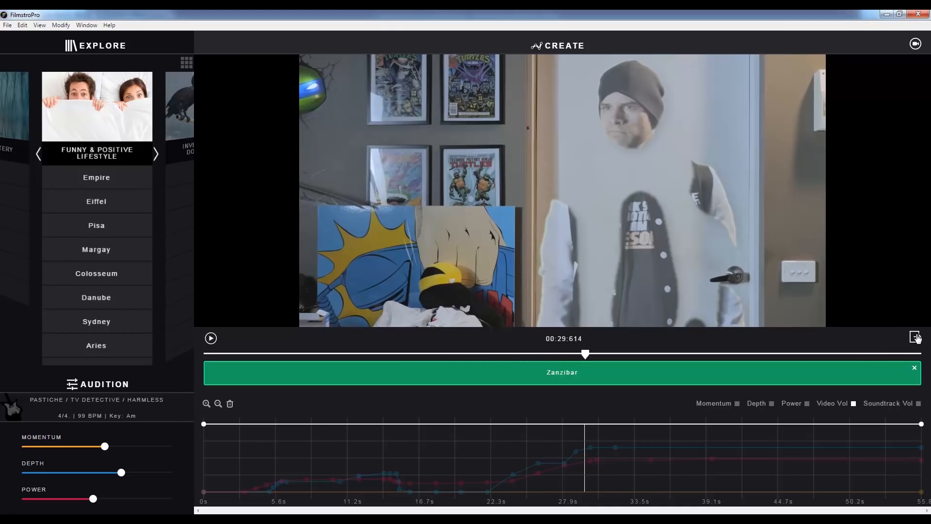
Export the Zanzibar soundtrack as audio only to score.wav.
left_click(915, 337)
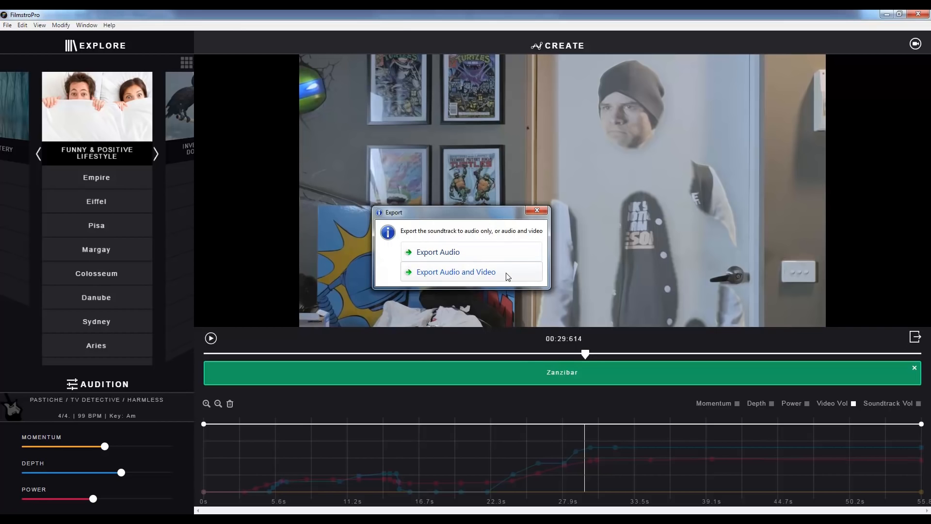
mouse_move(458, 252)
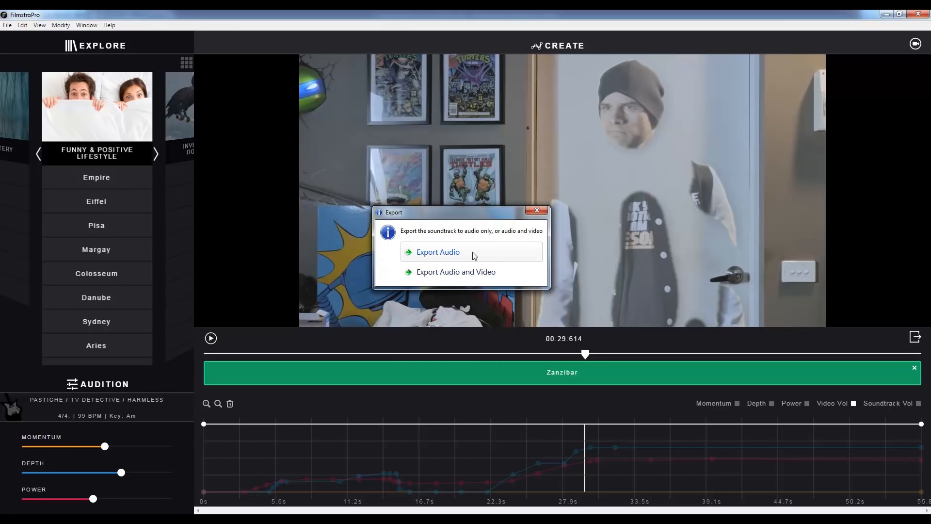
mouse_move(455, 255)
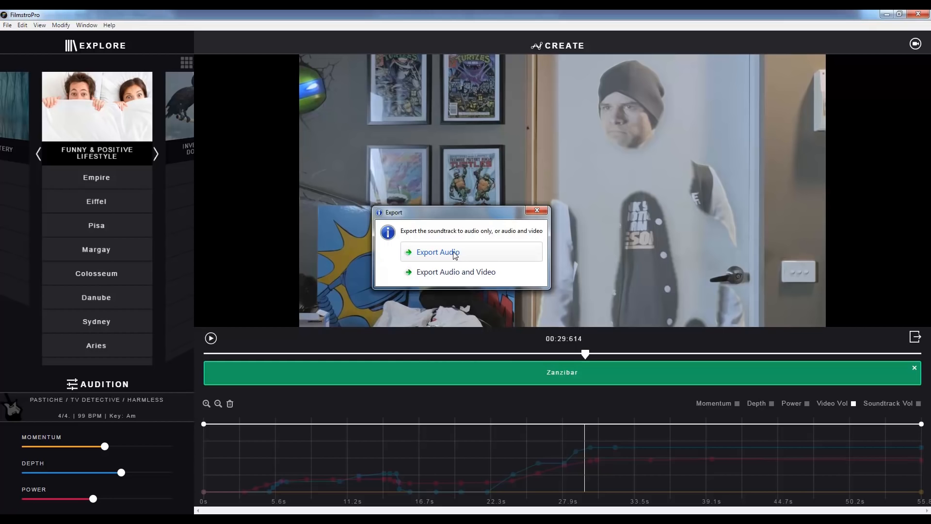
left_click(437, 252)
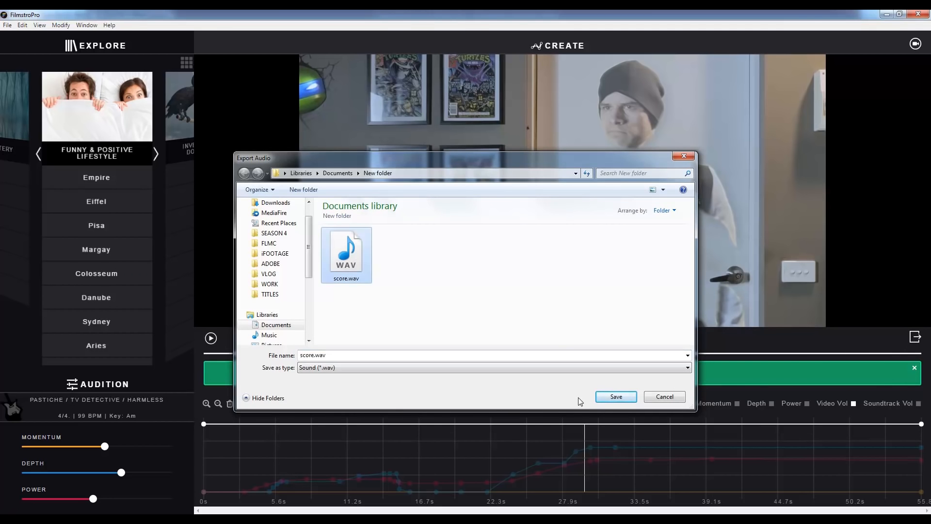
left_click(614, 396)
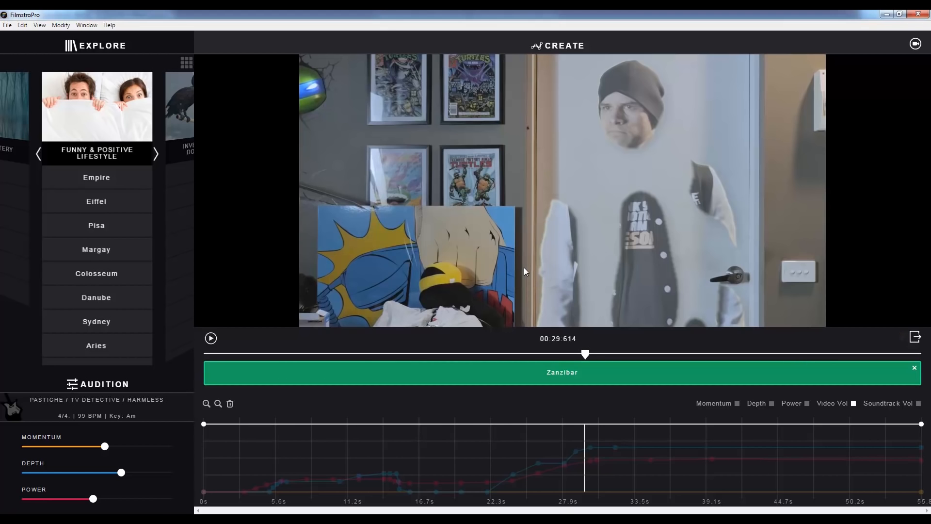
mouse_move(568, 284)
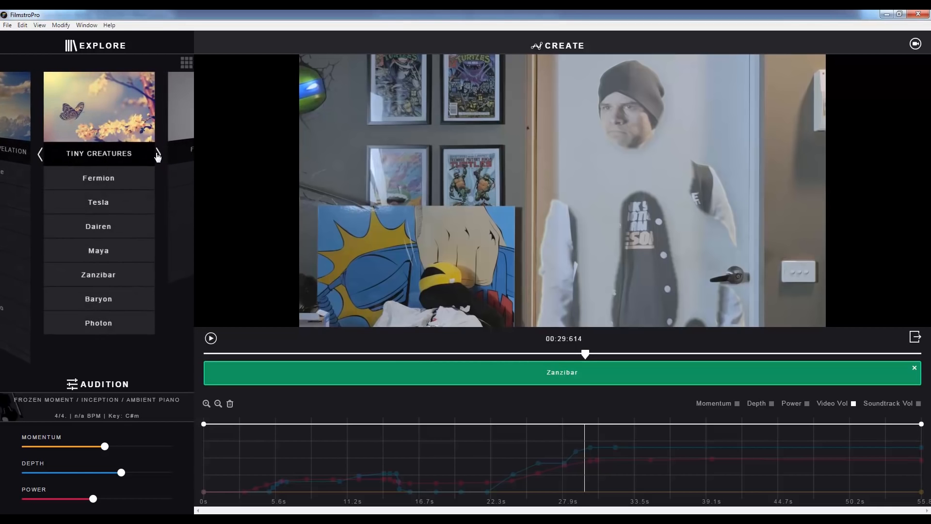
Advance the Explore carousel to the next theme category.
left_click(157, 154)
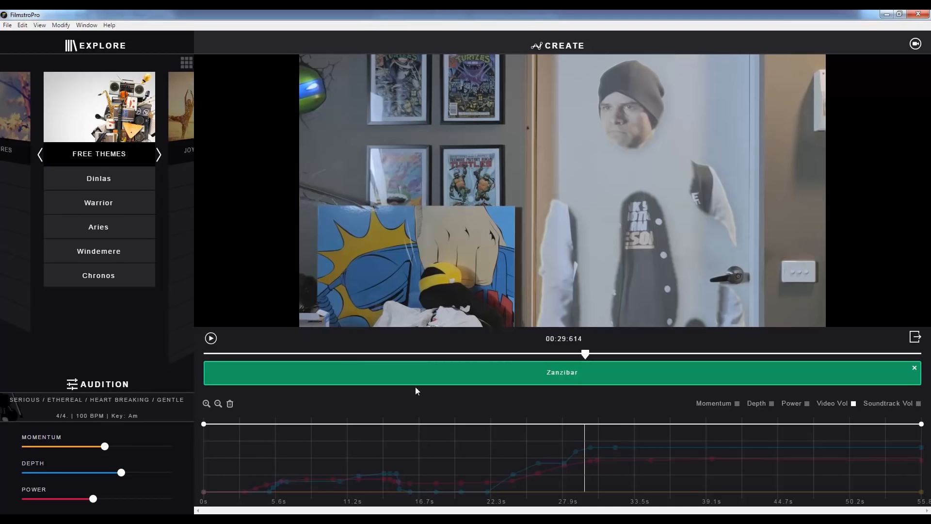
mouse_move(846, 408)
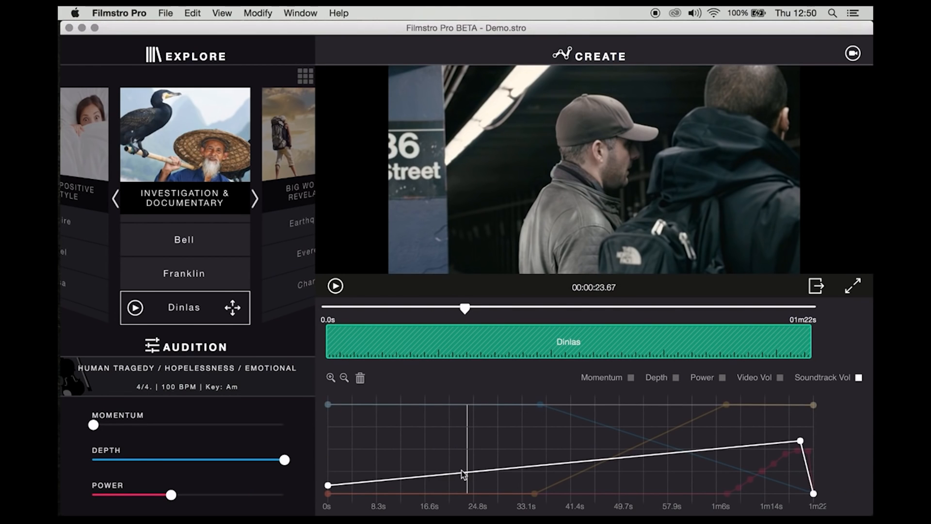
mouse_move(790, 325)
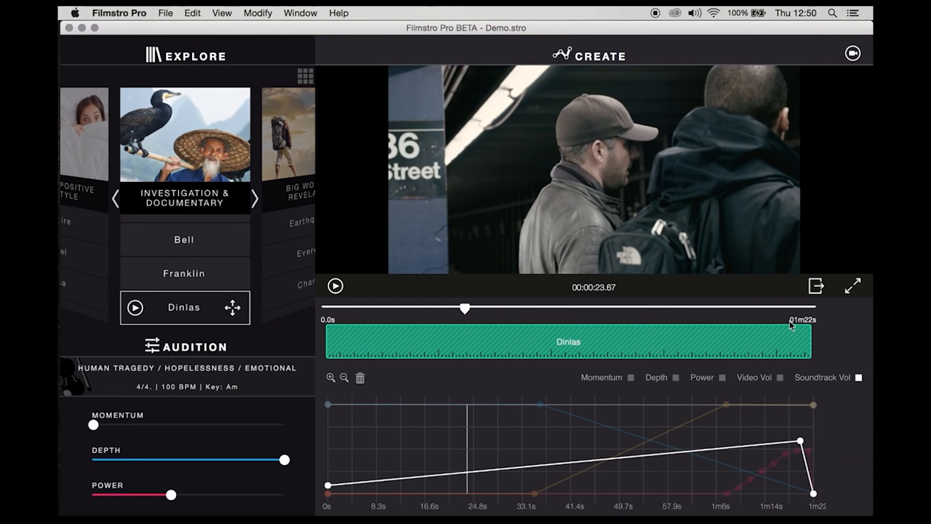
Scrub the Dinlas demo video's playhead to its end at 01m22s.
left_click_drag(465, 308, 810, 308)
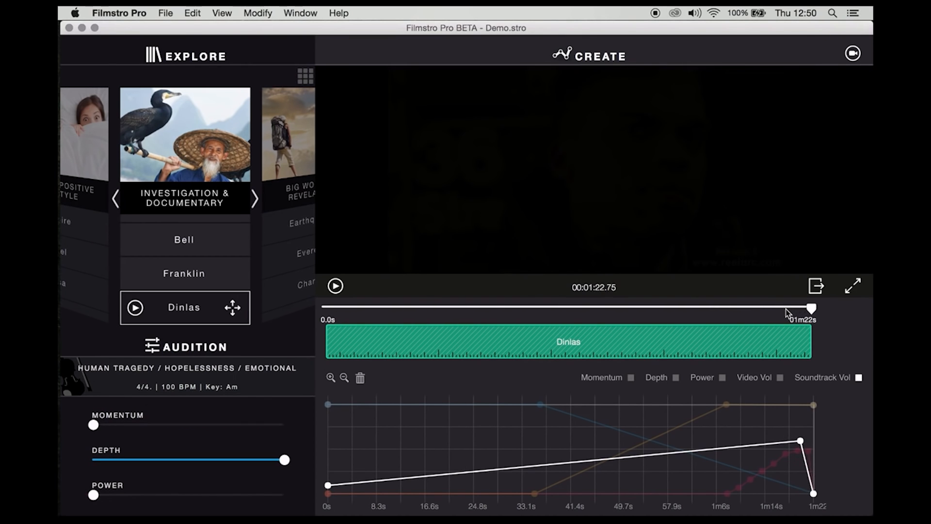